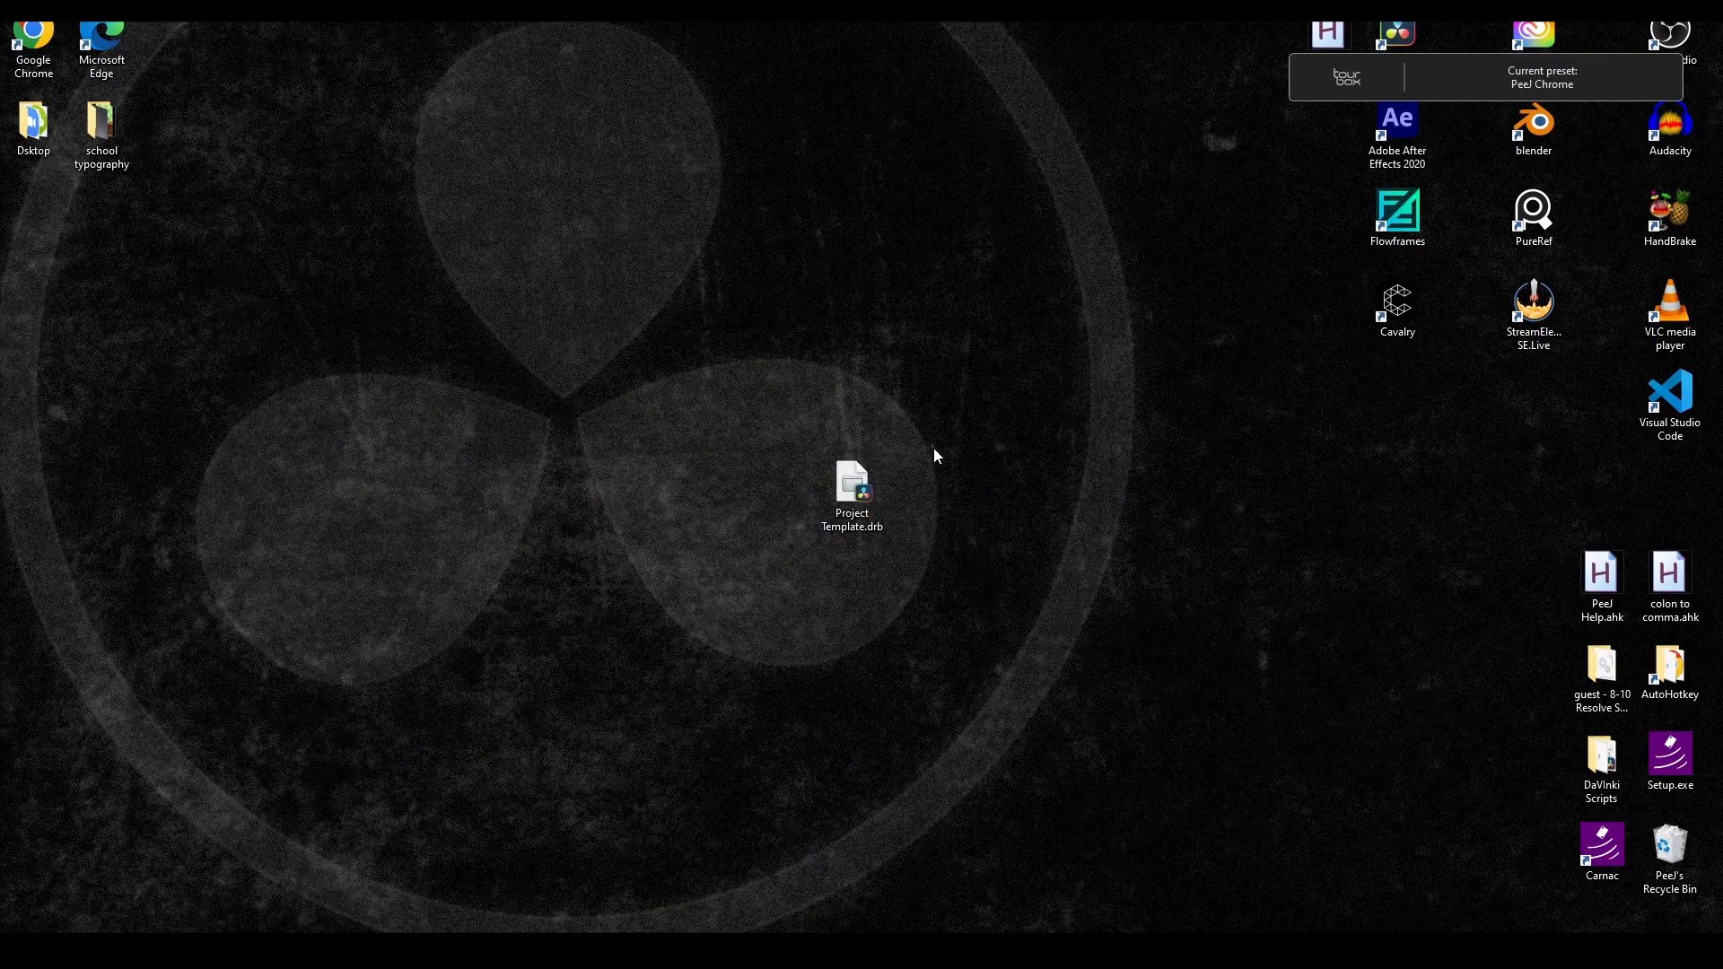
- Open the Project Template bin file into a new untitled project
click(852, 487)
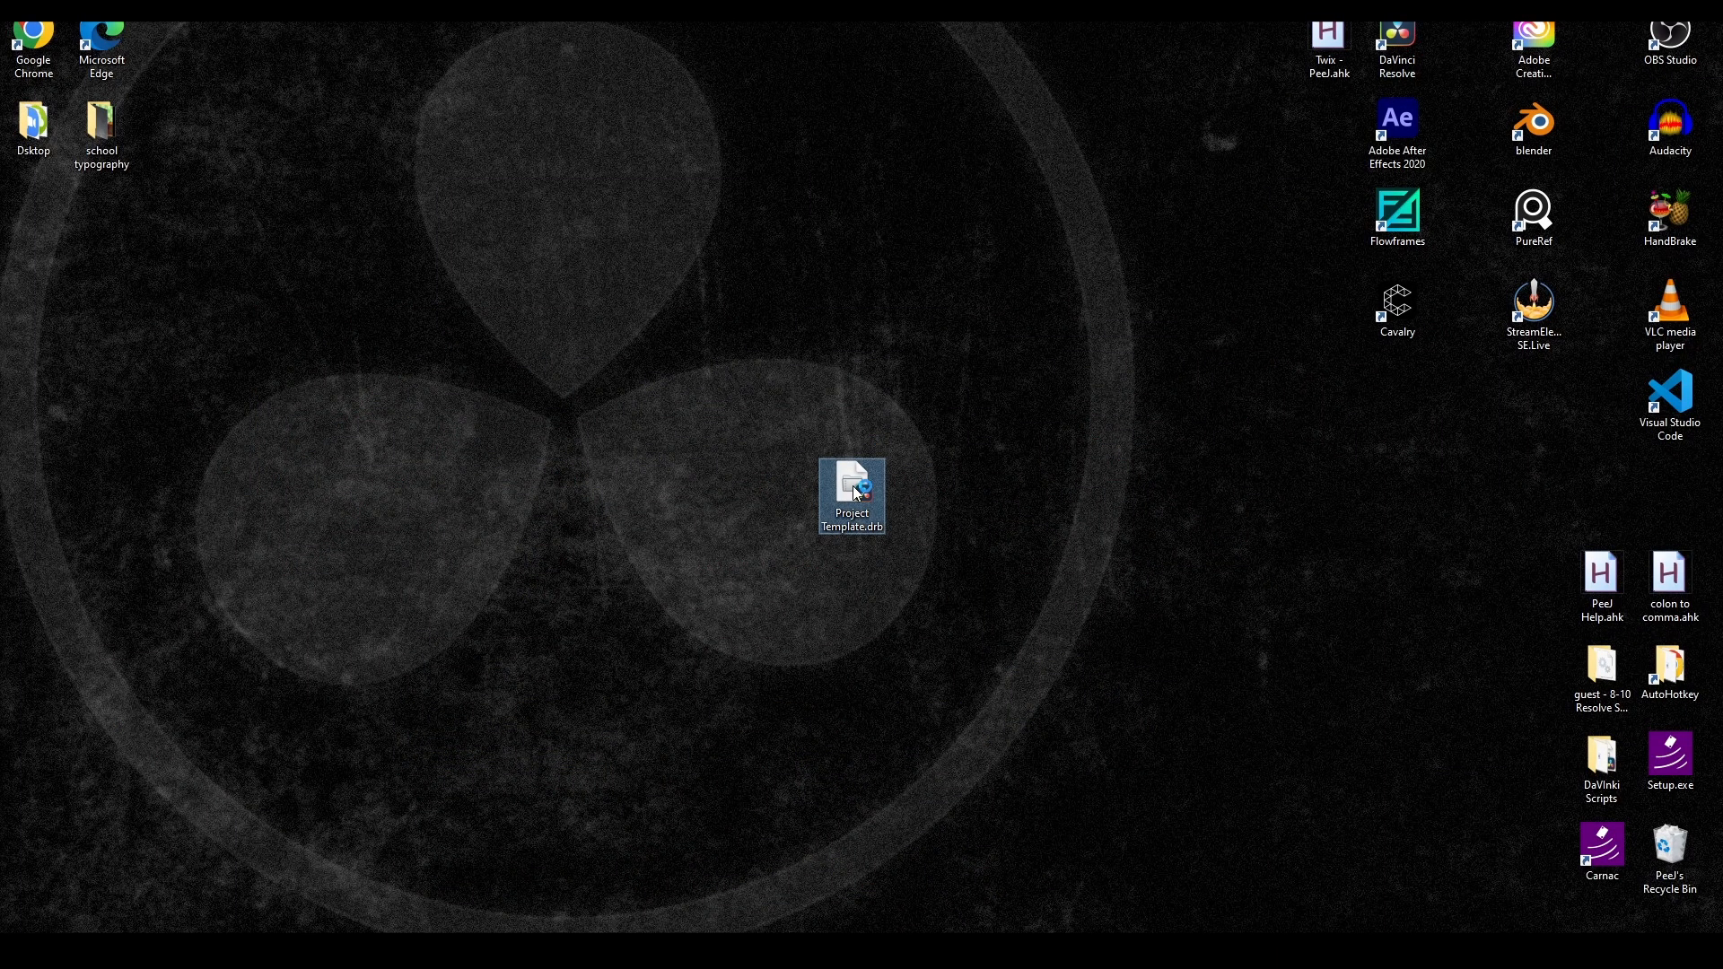
mouse_move(852, 495)
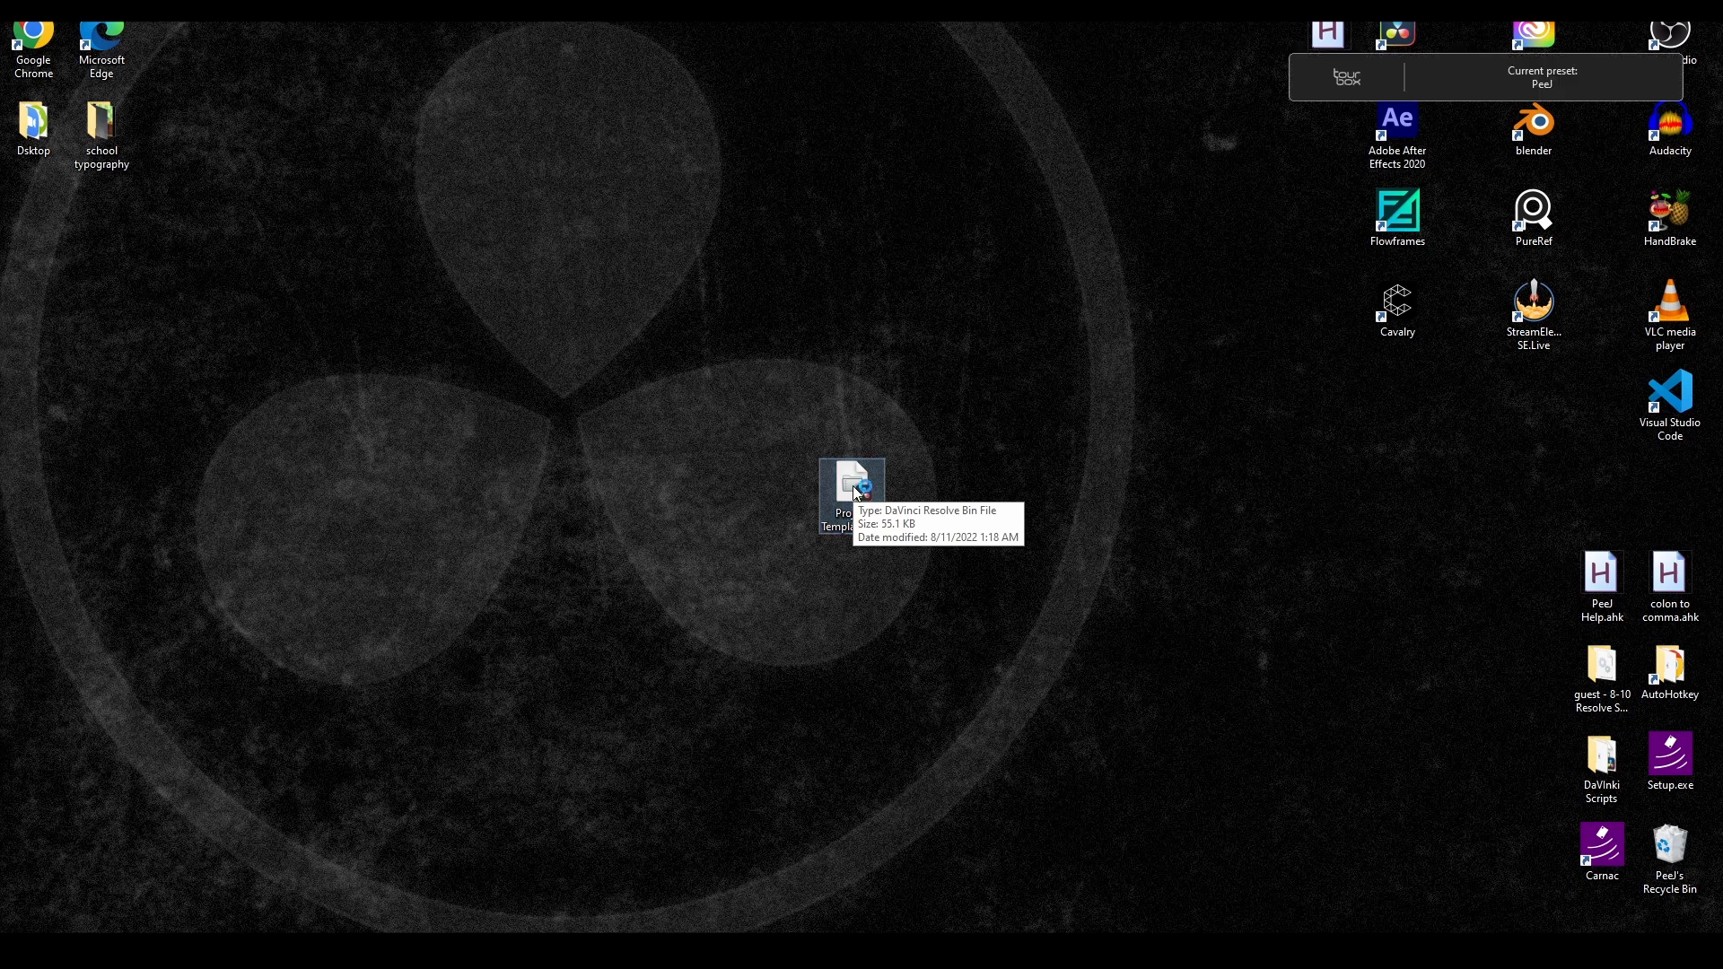
double_click(851, 484)
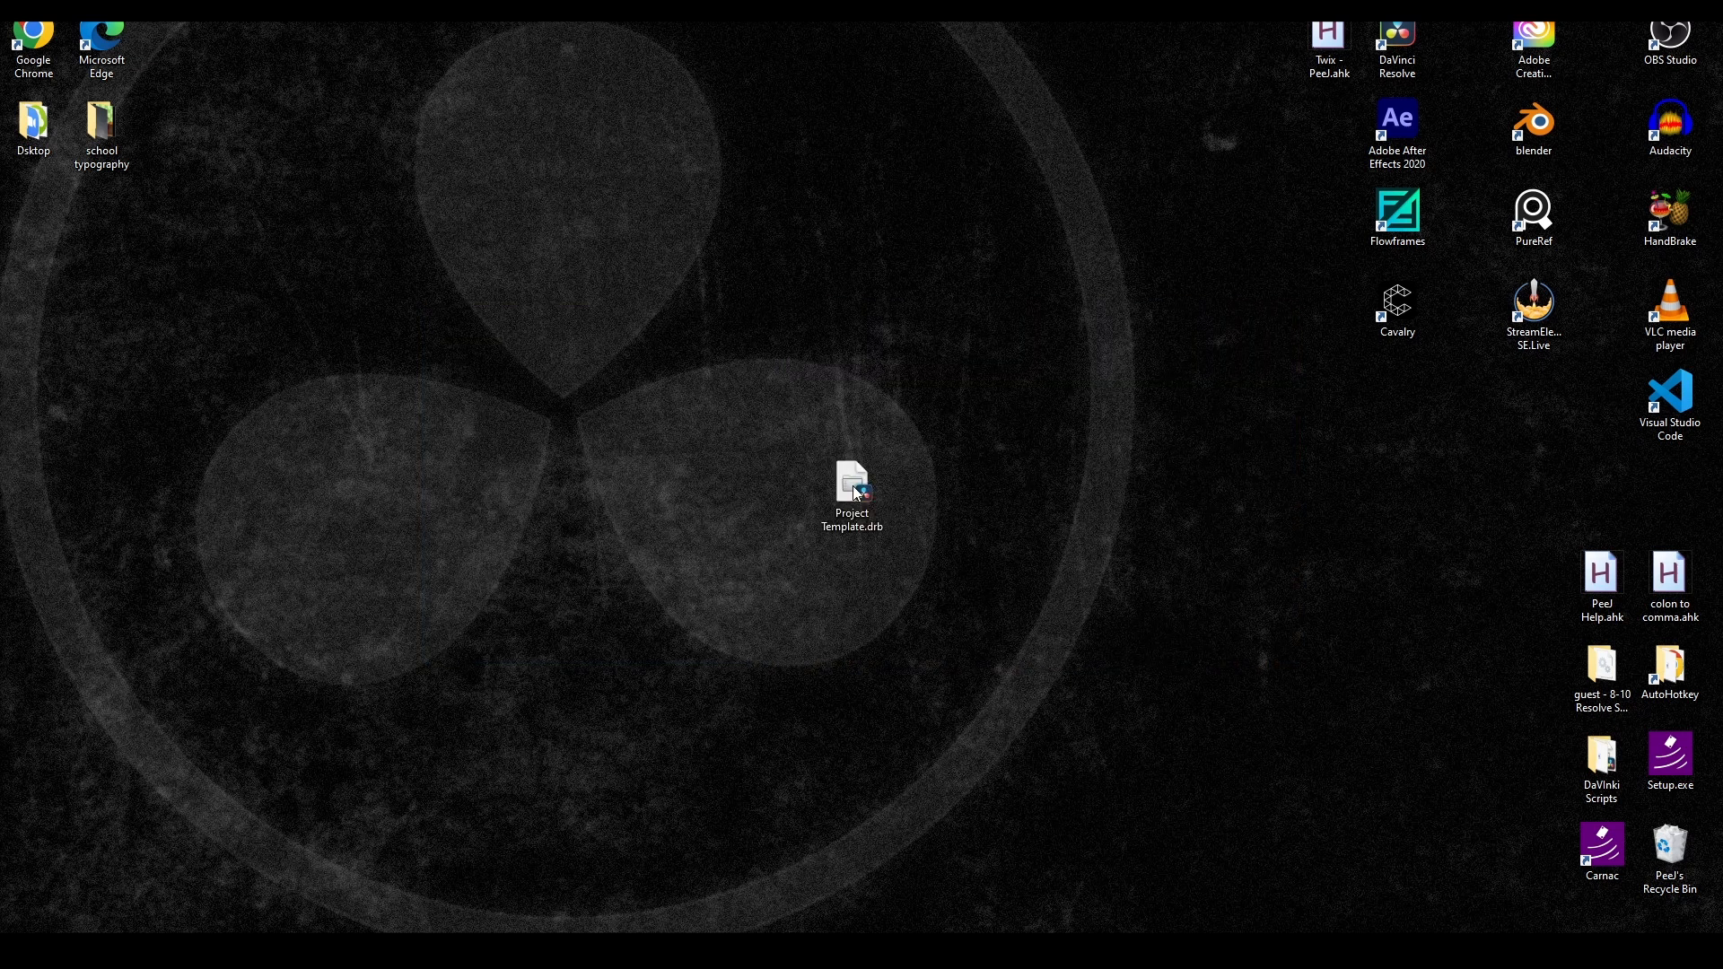
mouse_move(852, 487)
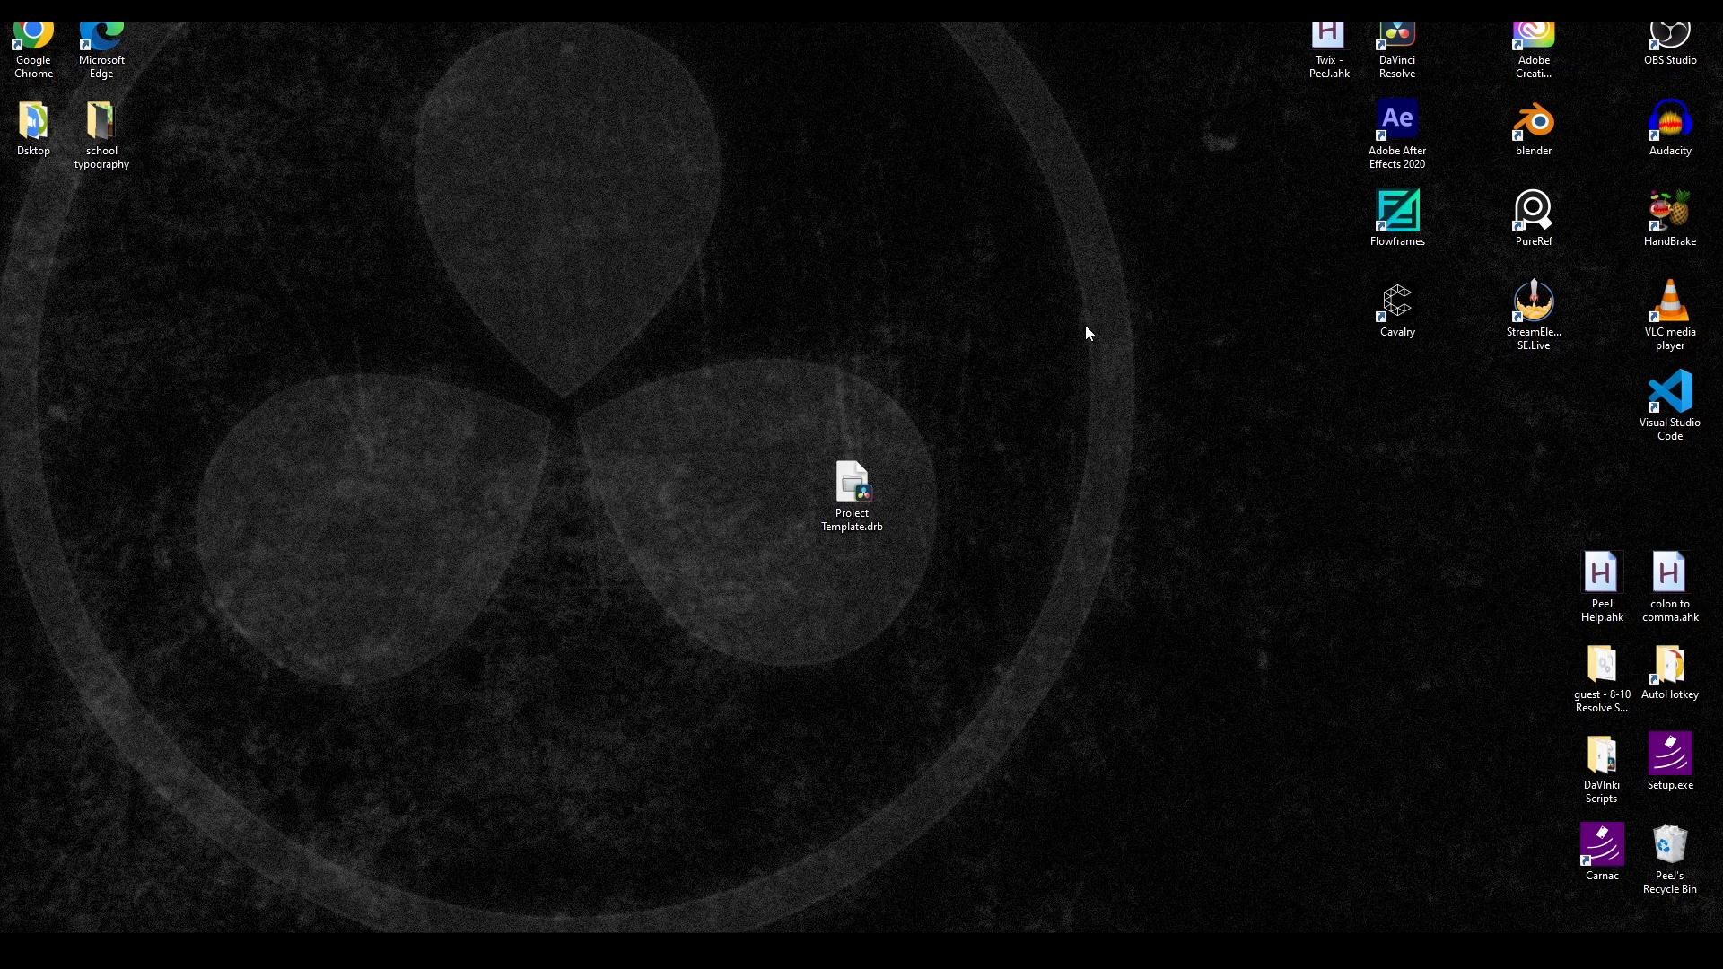
double_click(851, 486)
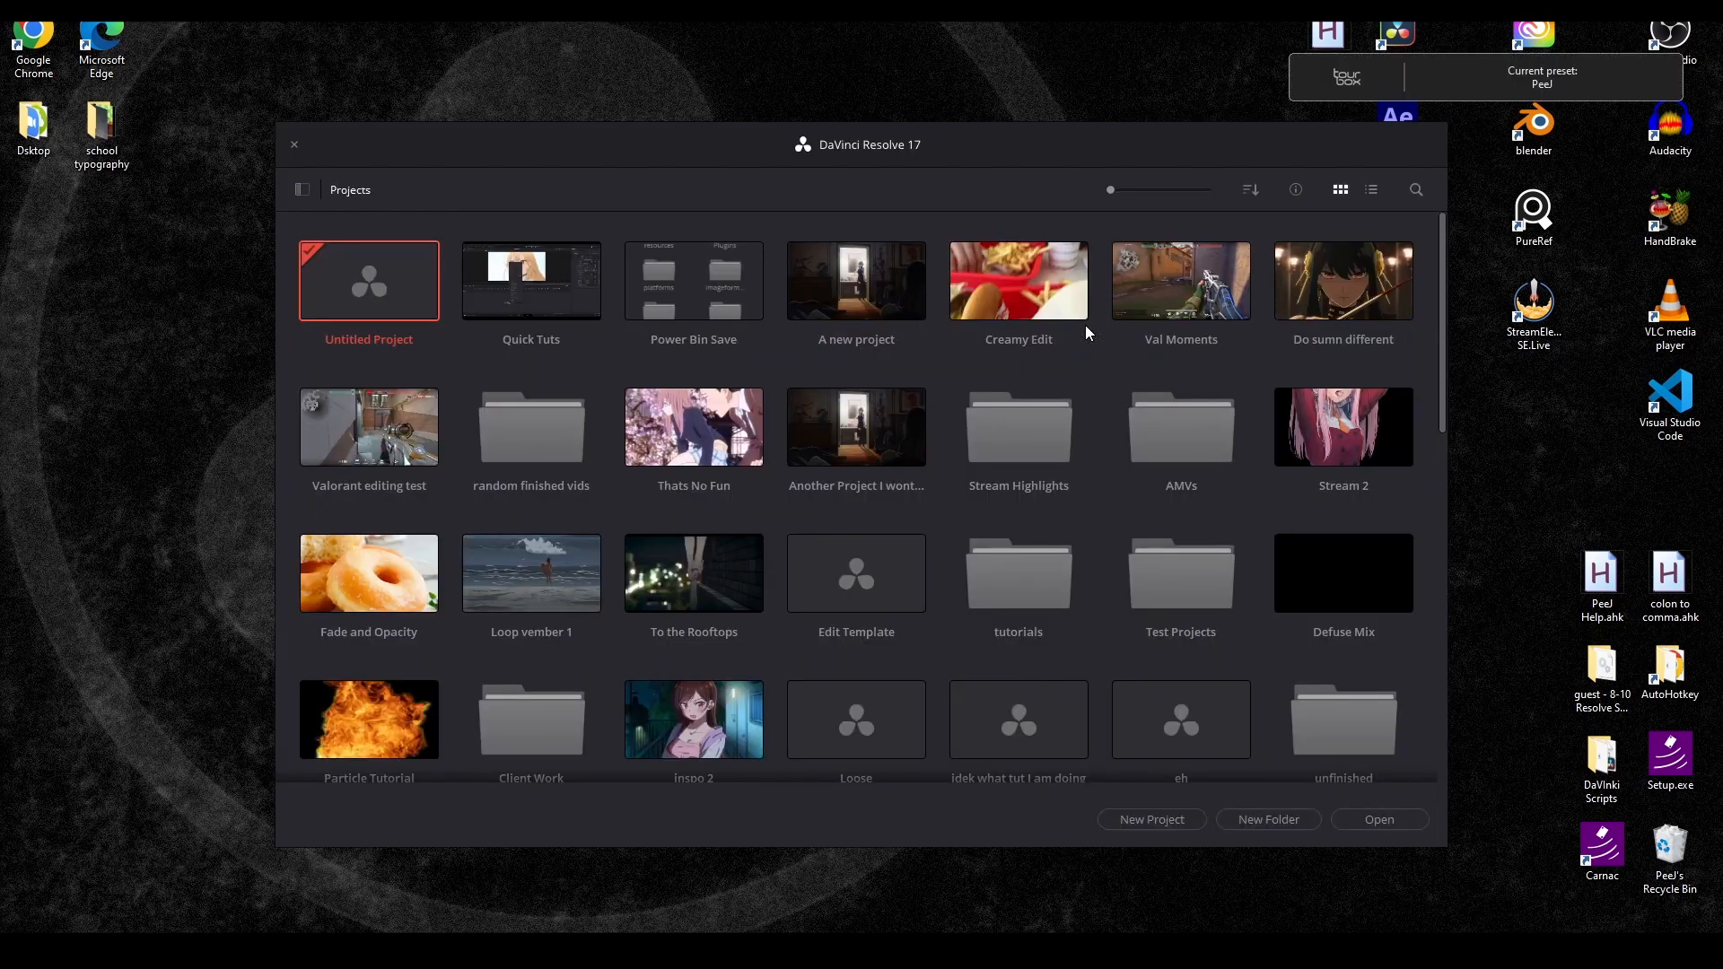
double_click(368, 280)
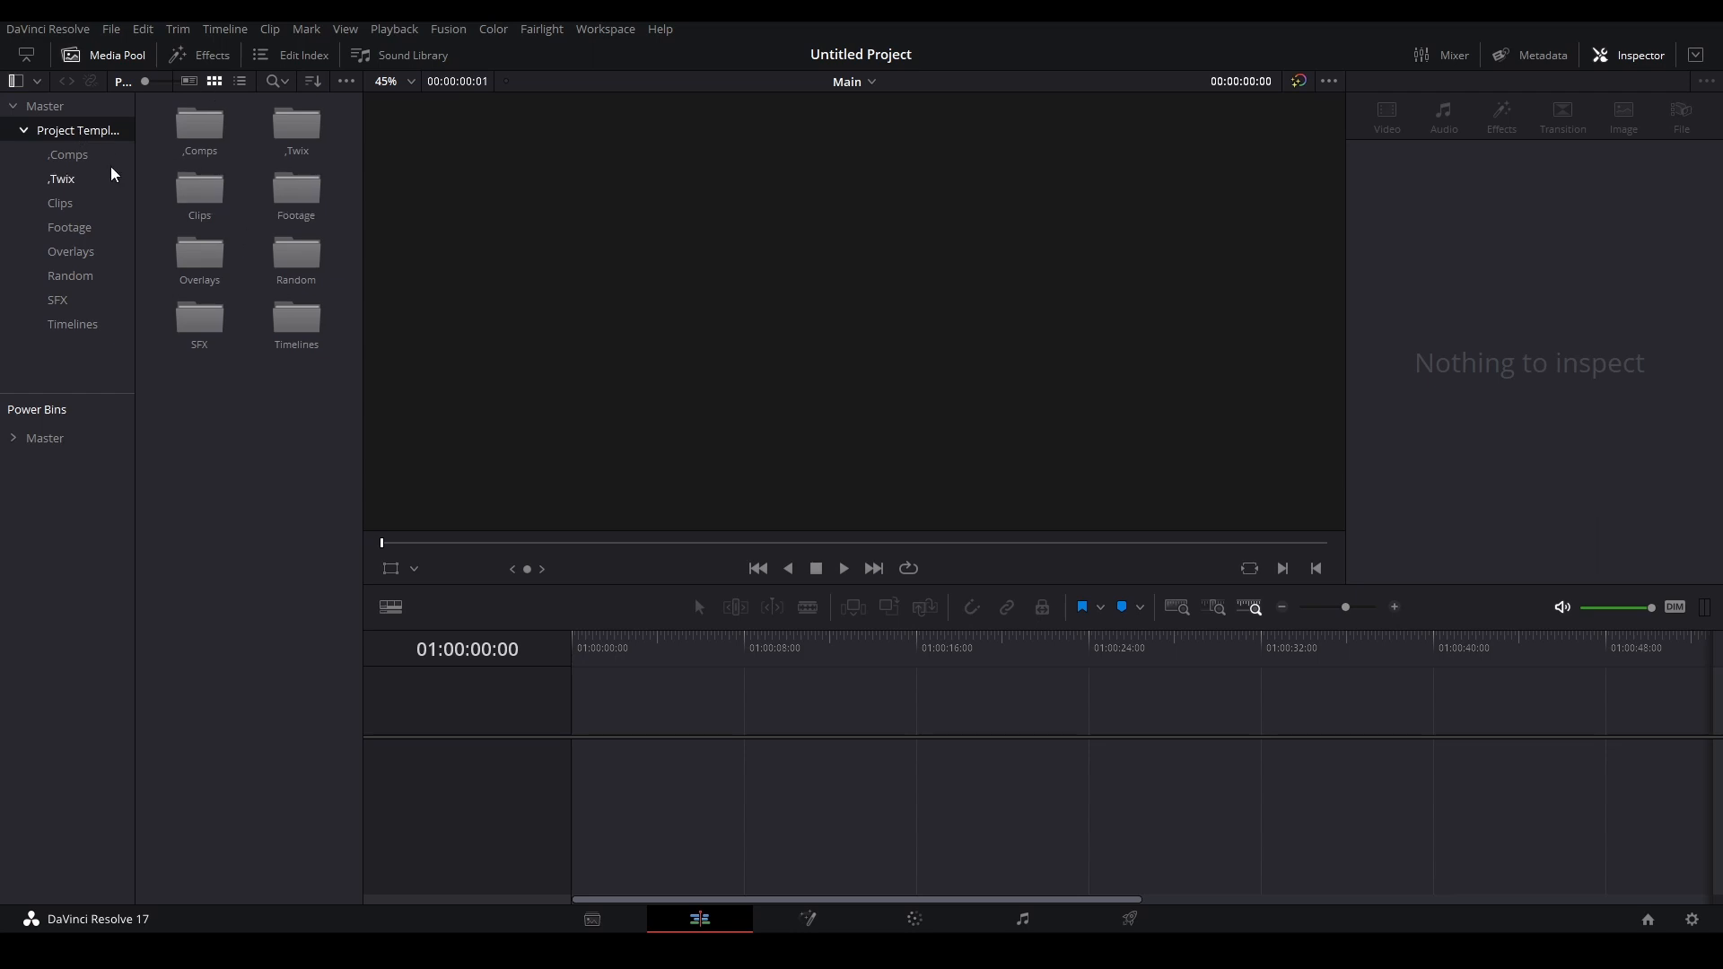
- Browse the .Comps, Clips, Footage and Timelines bins to reveal the three timelines
click(68, 153)
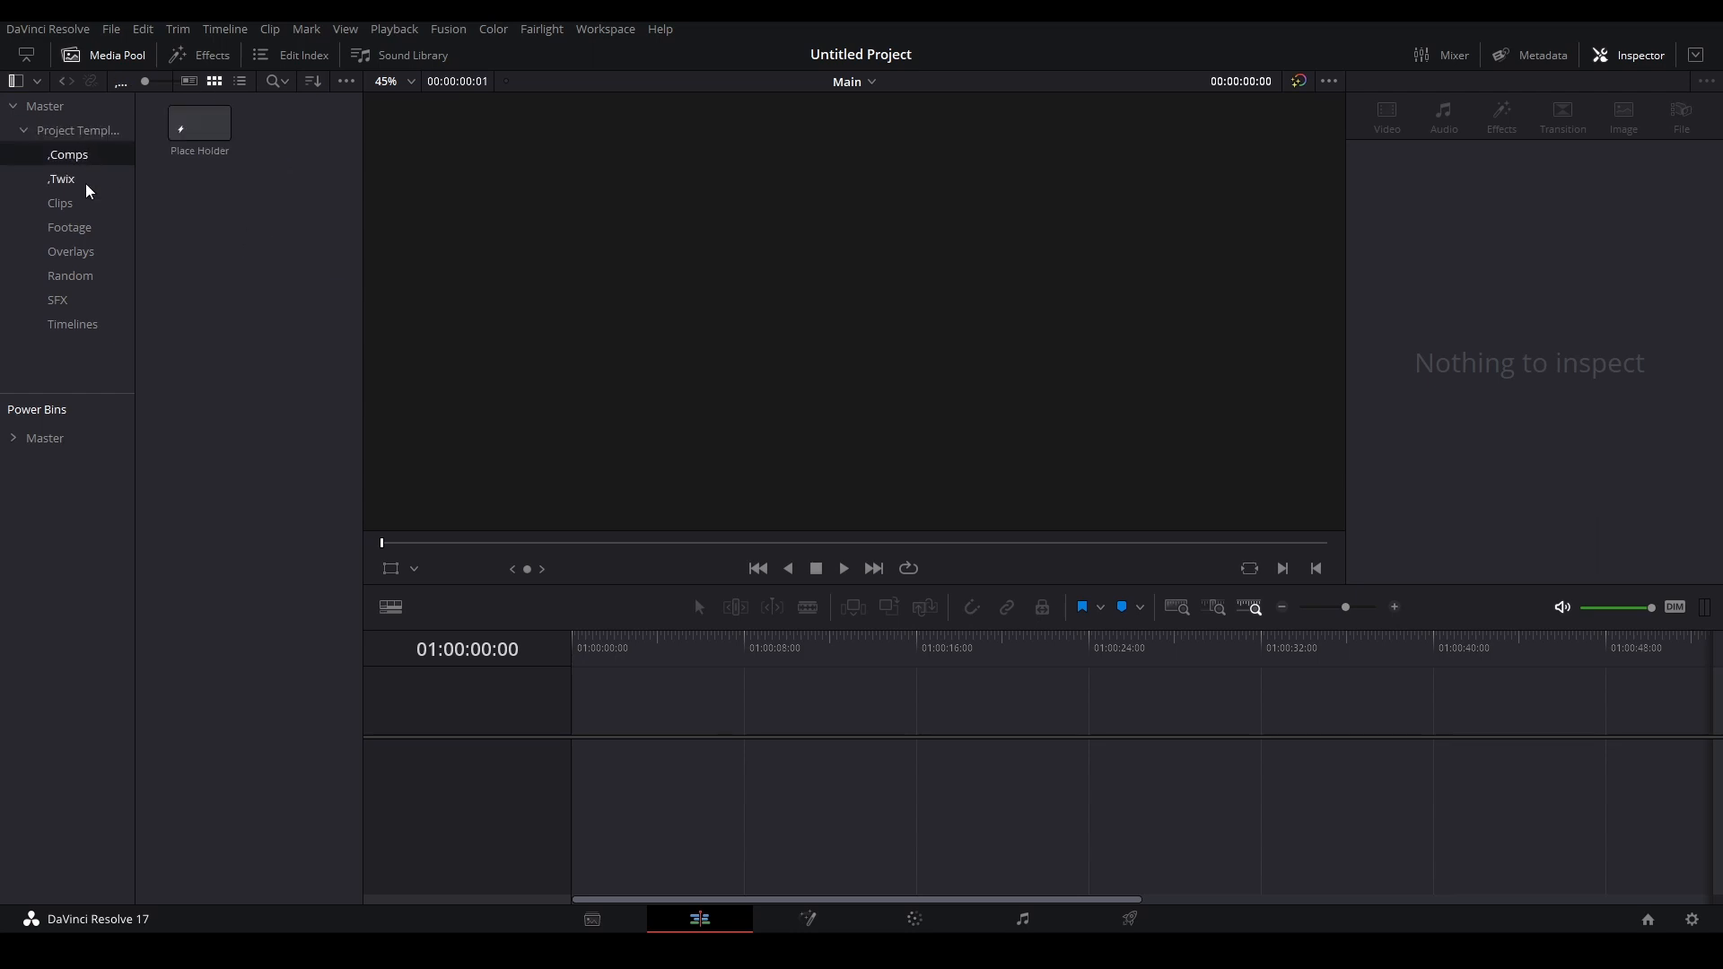
click(59, 201)
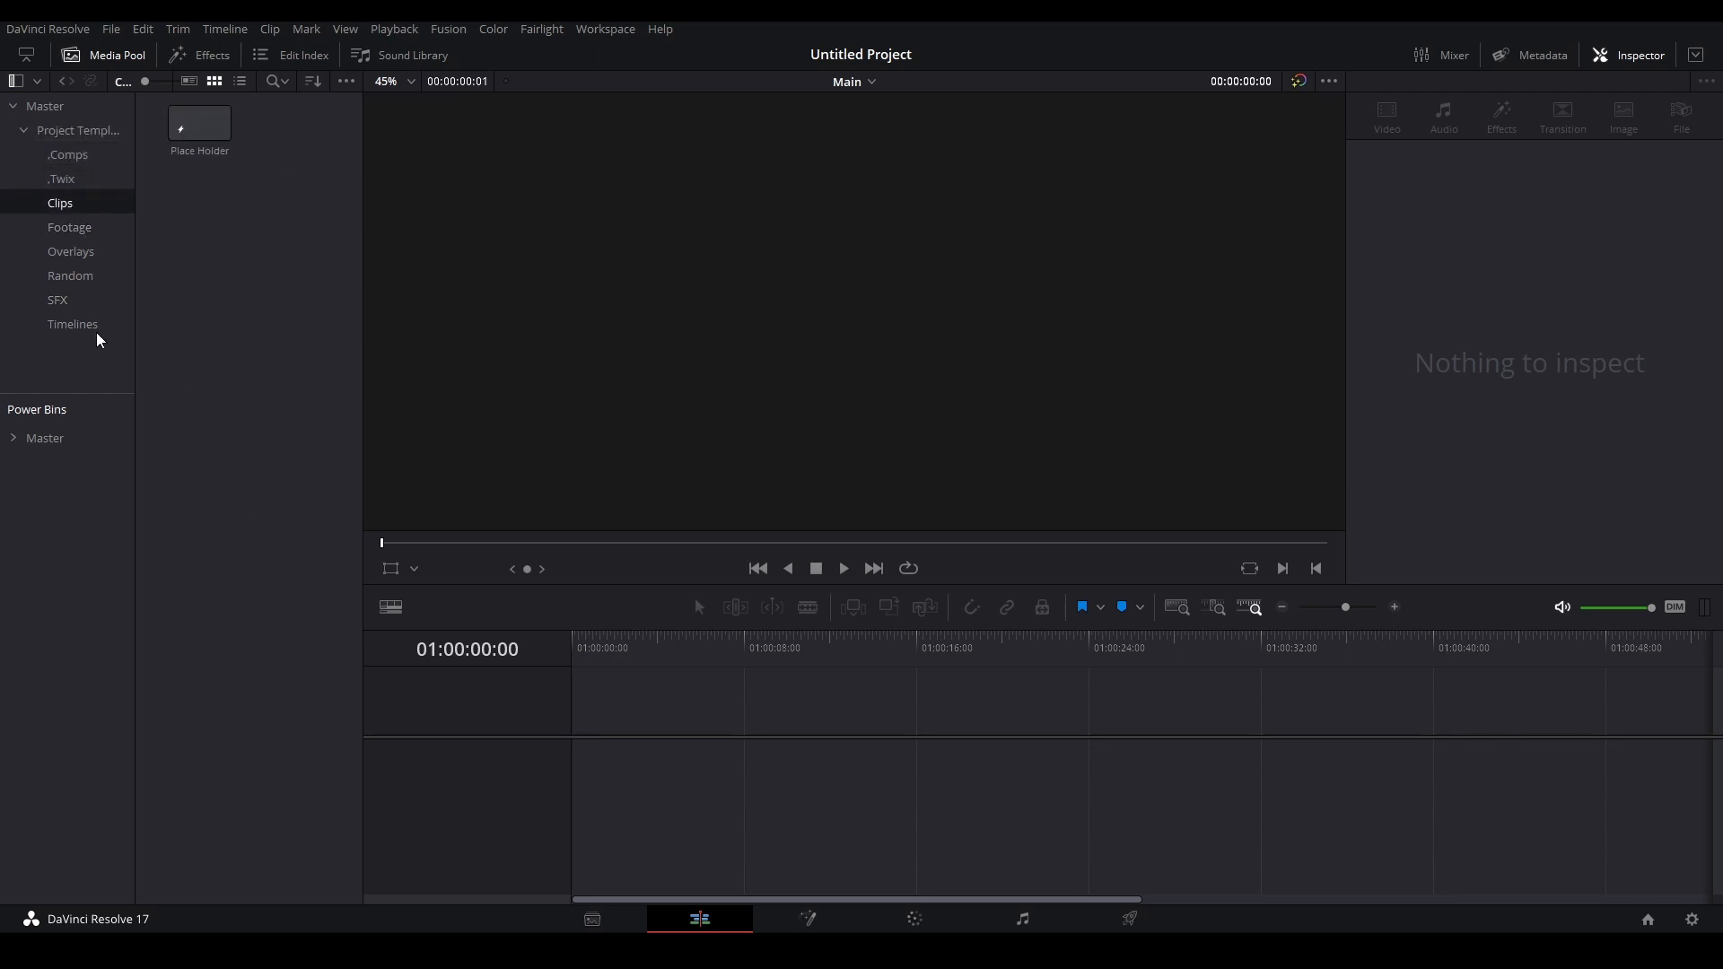
click(68, 226)
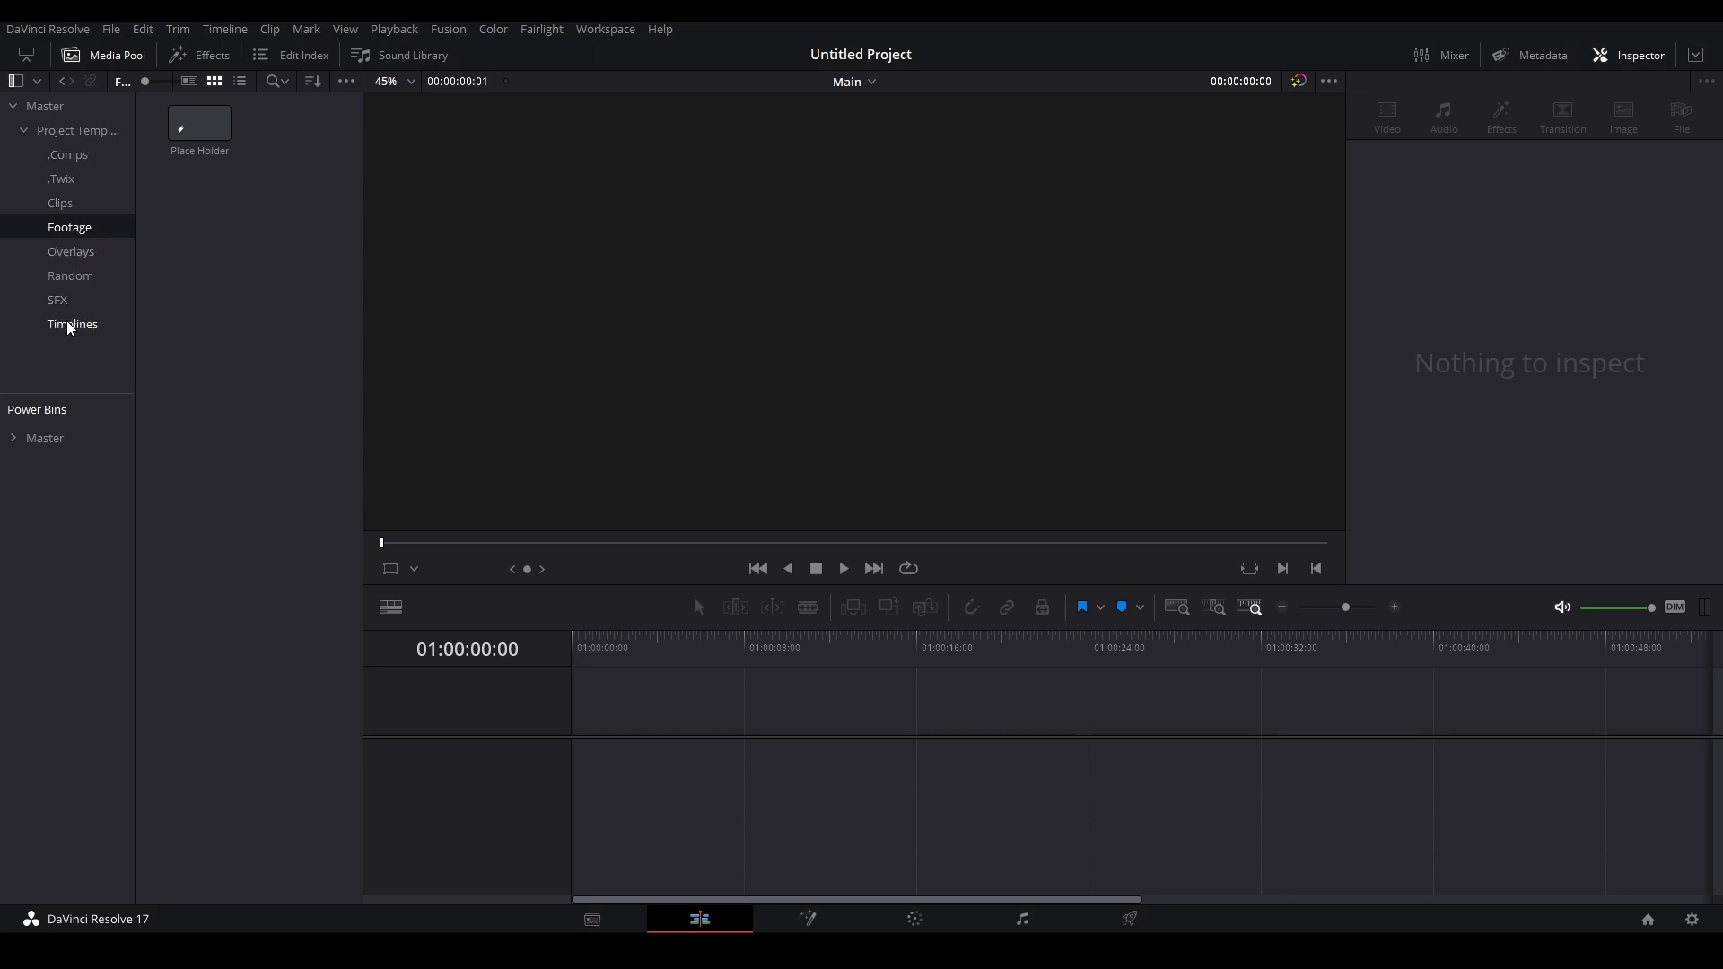
click(72, 323)
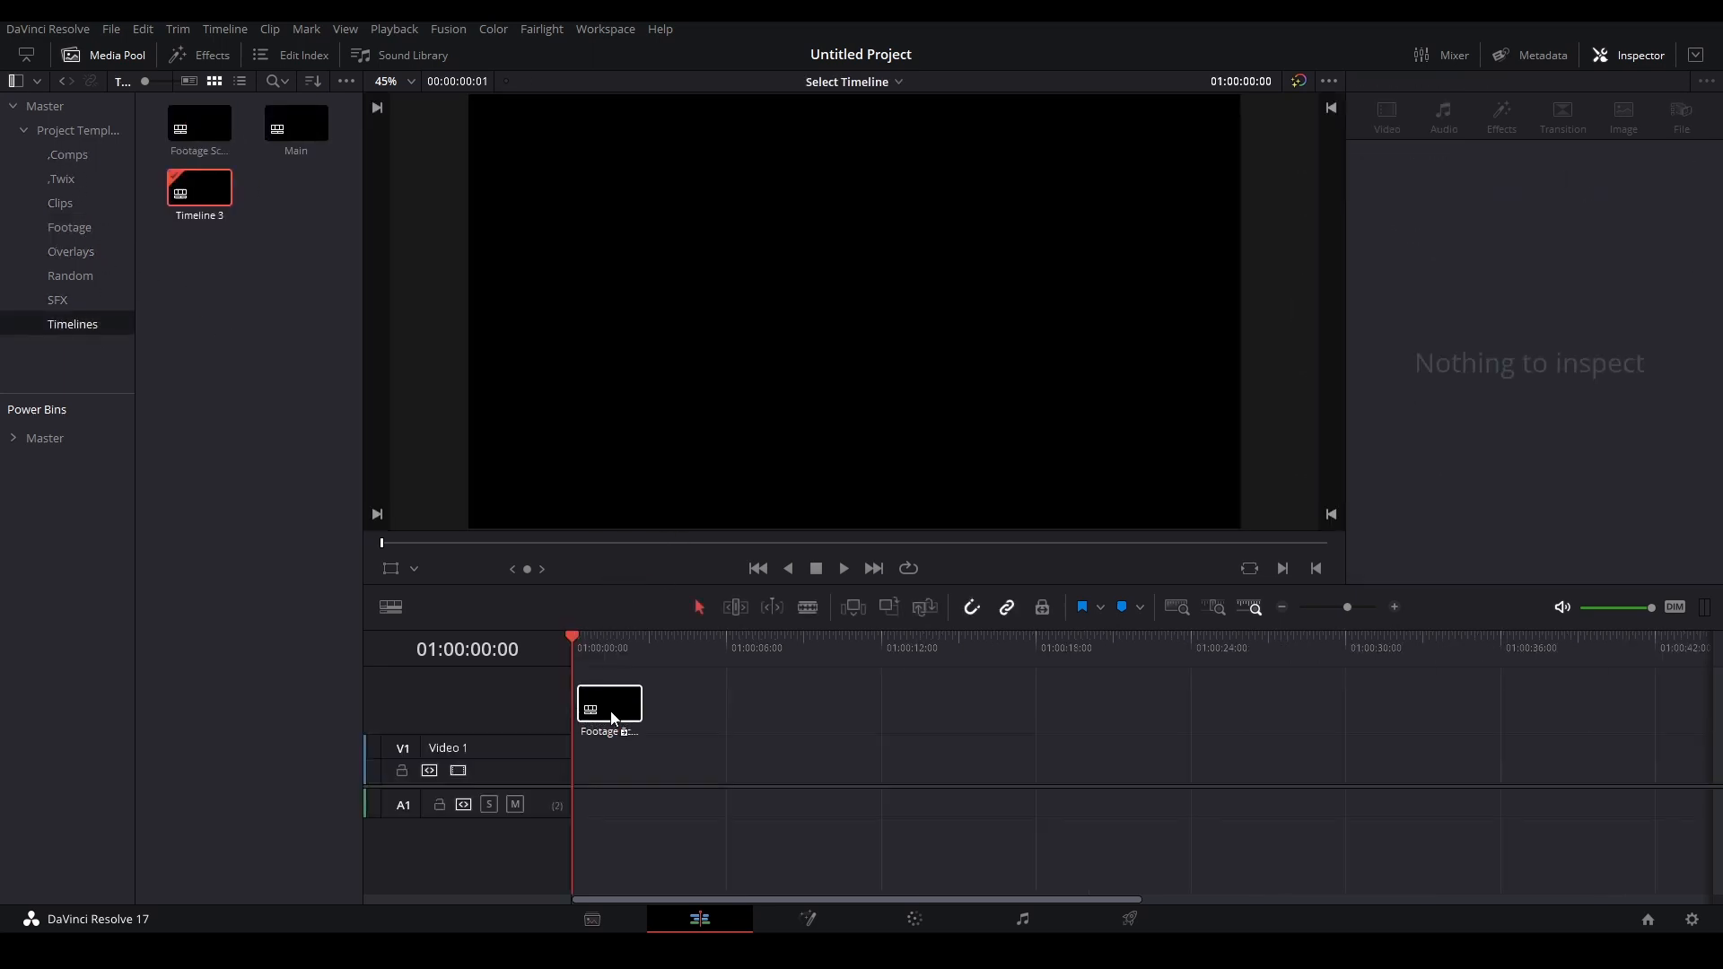
- Open the Footage Scrub and Main timelines as tabs, showing Main's Place Holder clip
click(391, 607)
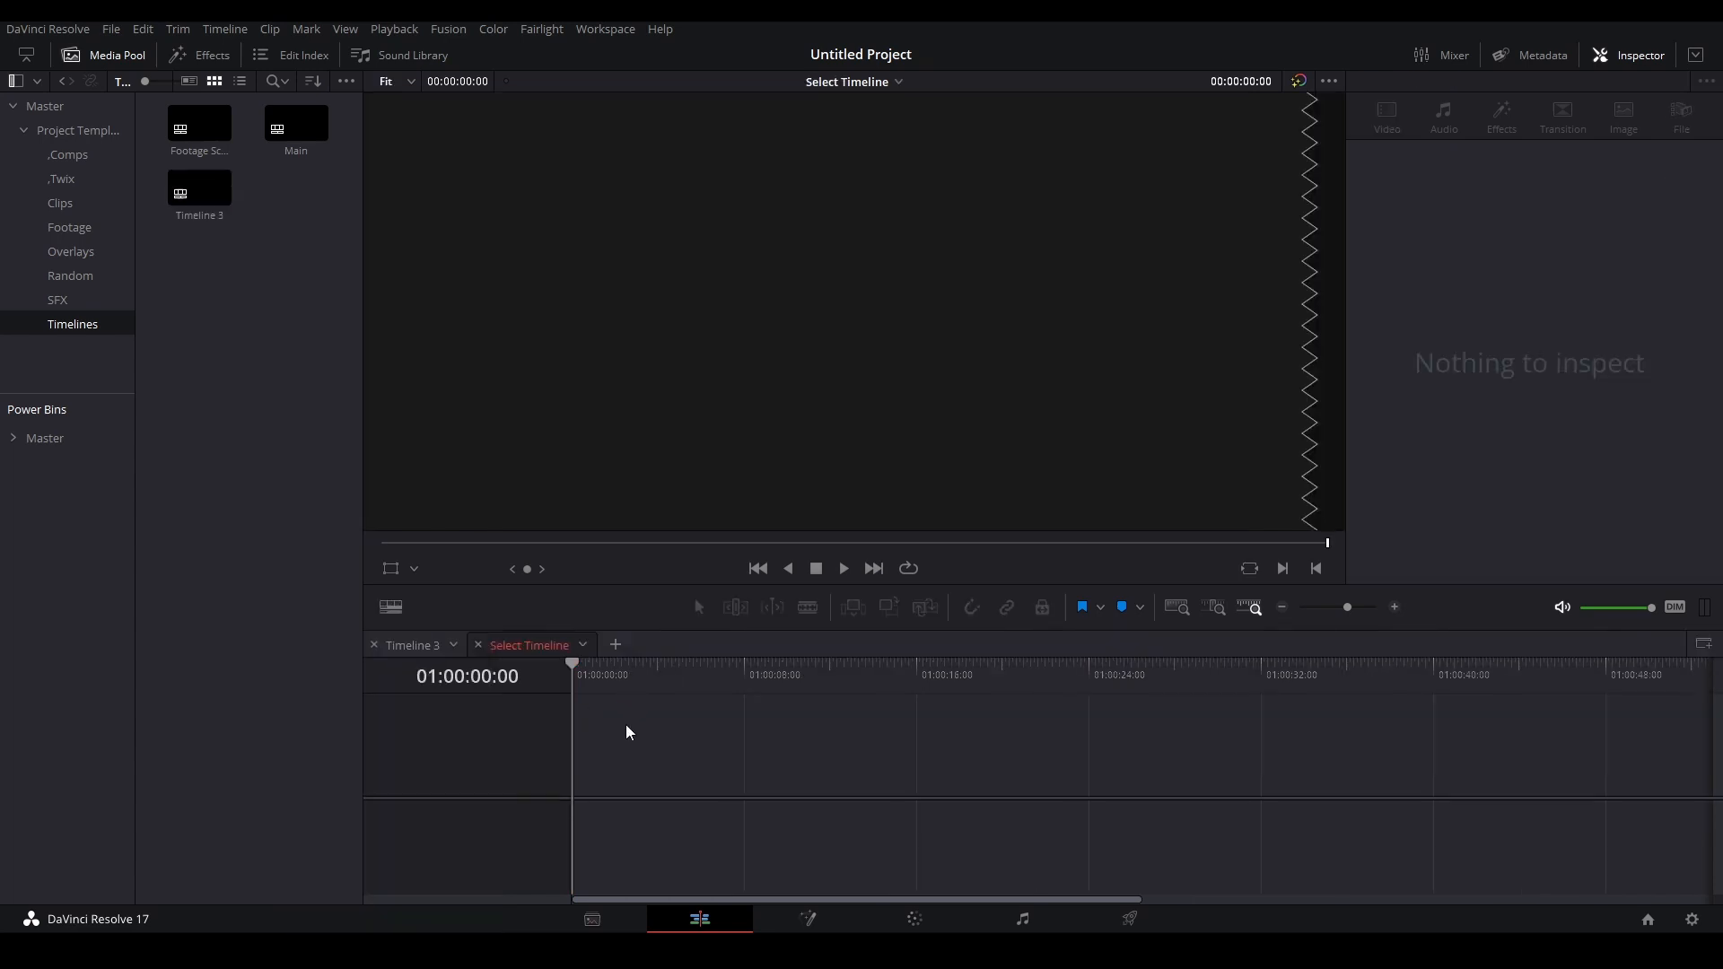
click(200, 122)
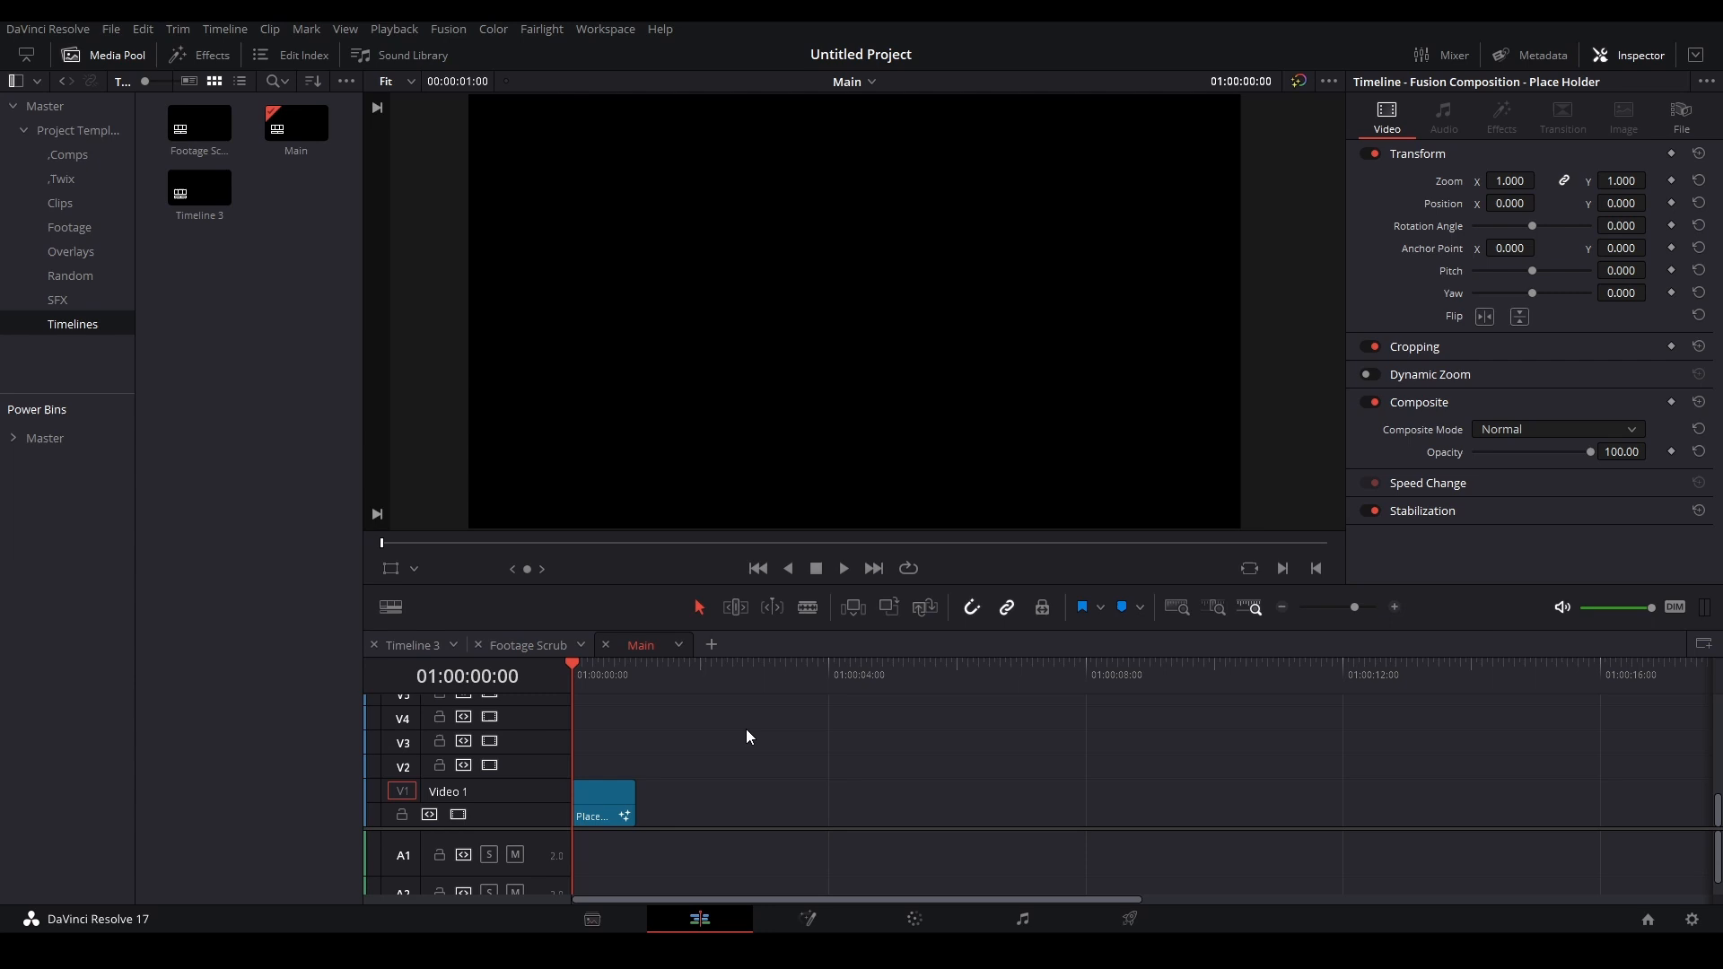
- Create a new bin inside Project Template and name it 'aghusgda'
click(412, 645)
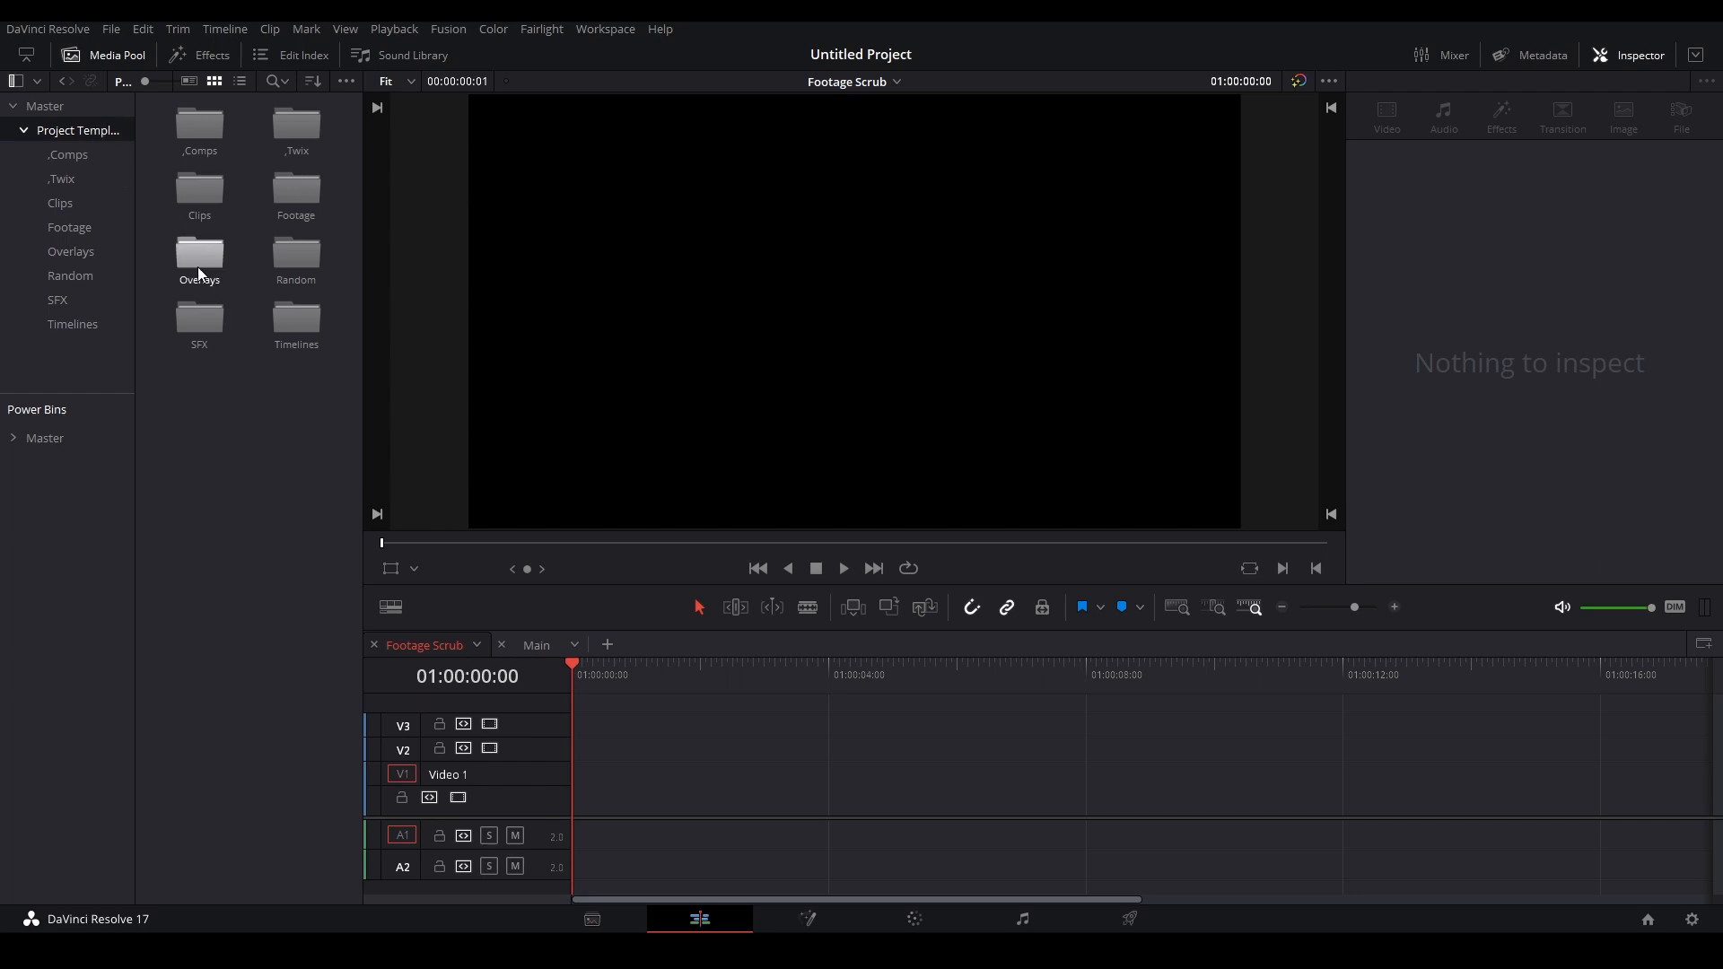
mouse_move(199, 122)
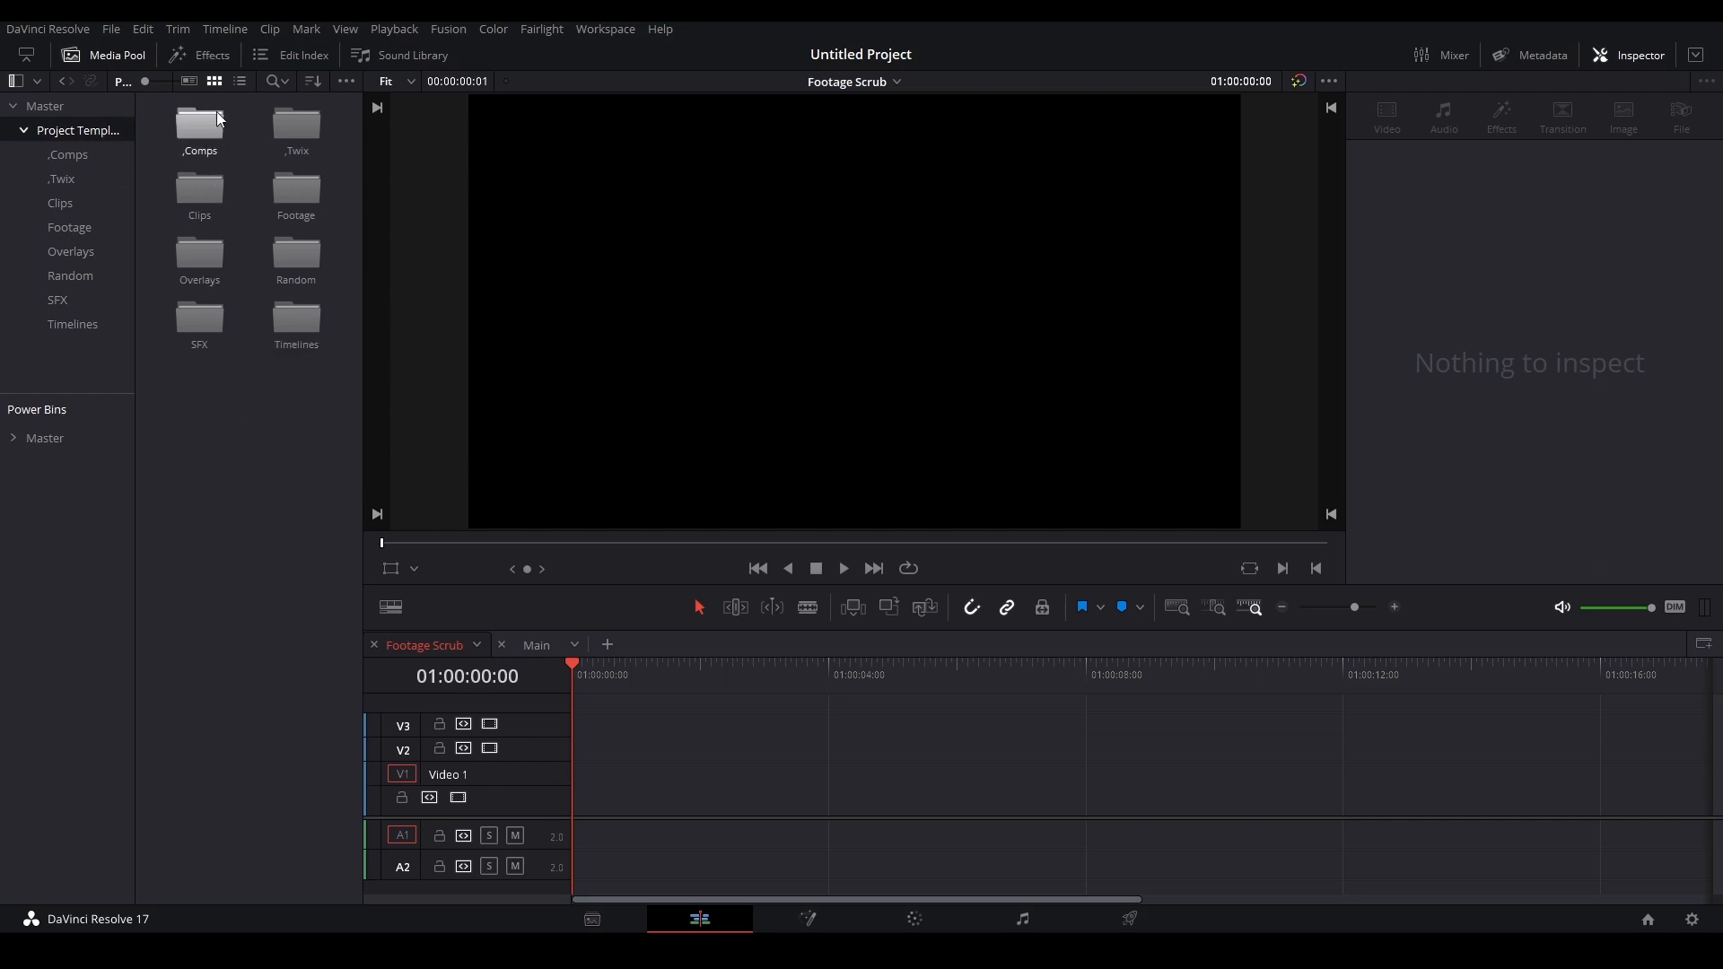
mouse_move(230, 445)
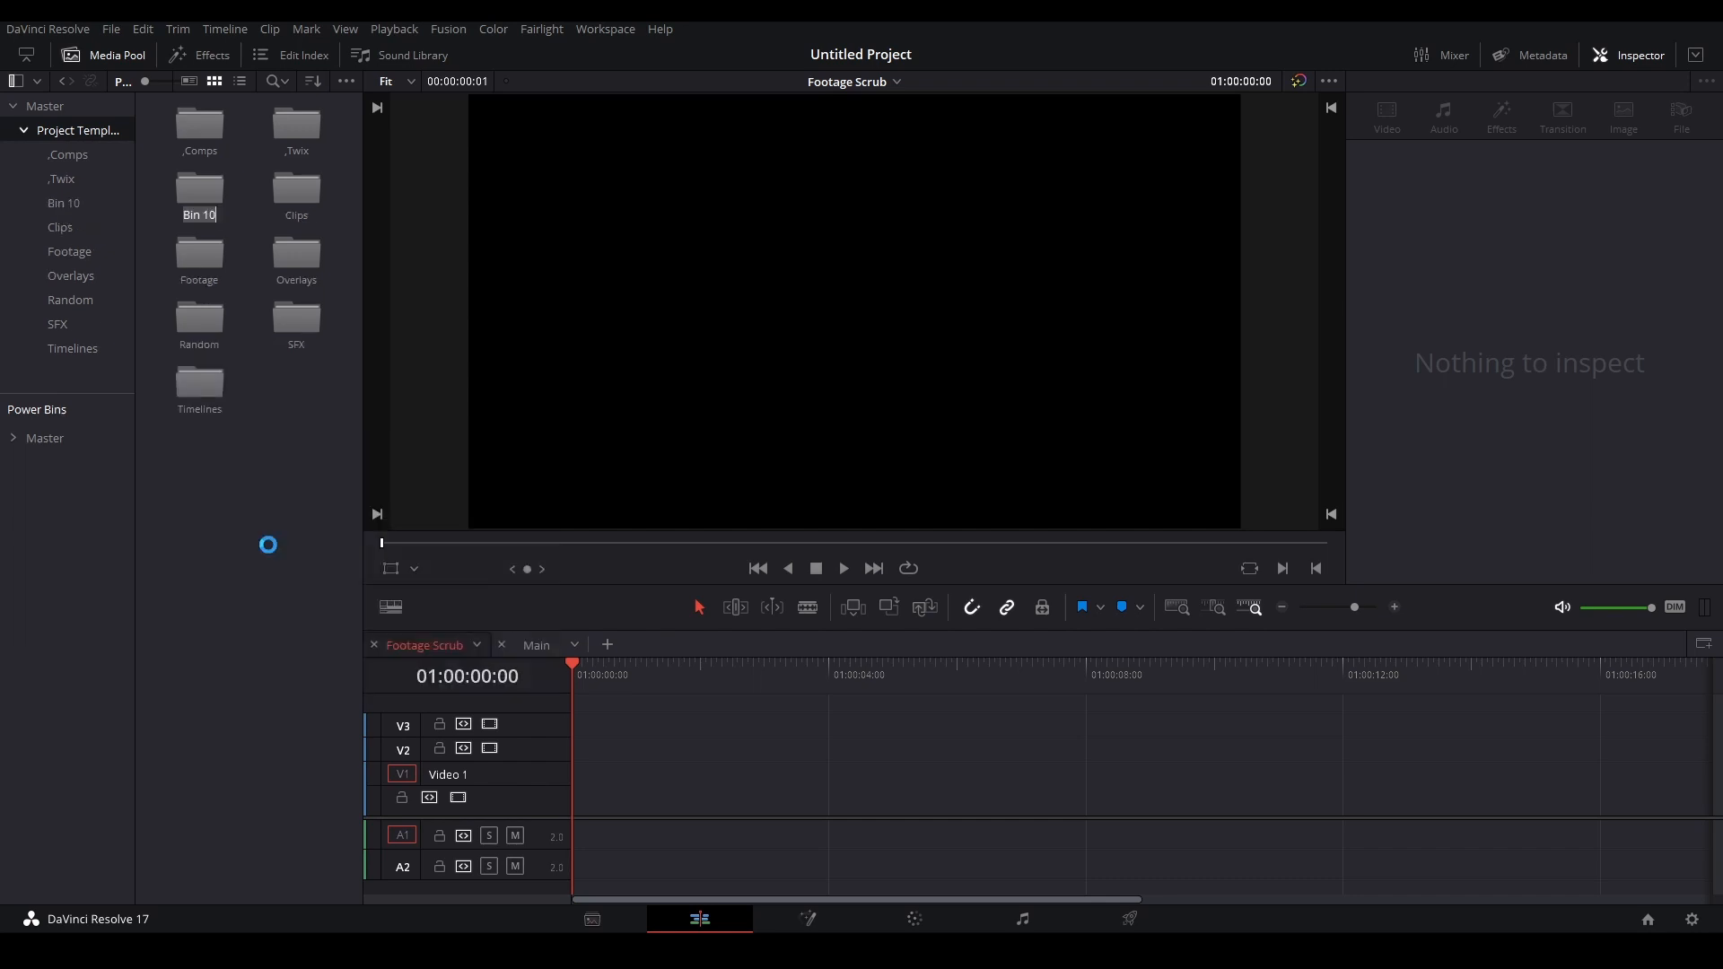
text(aghusgda)
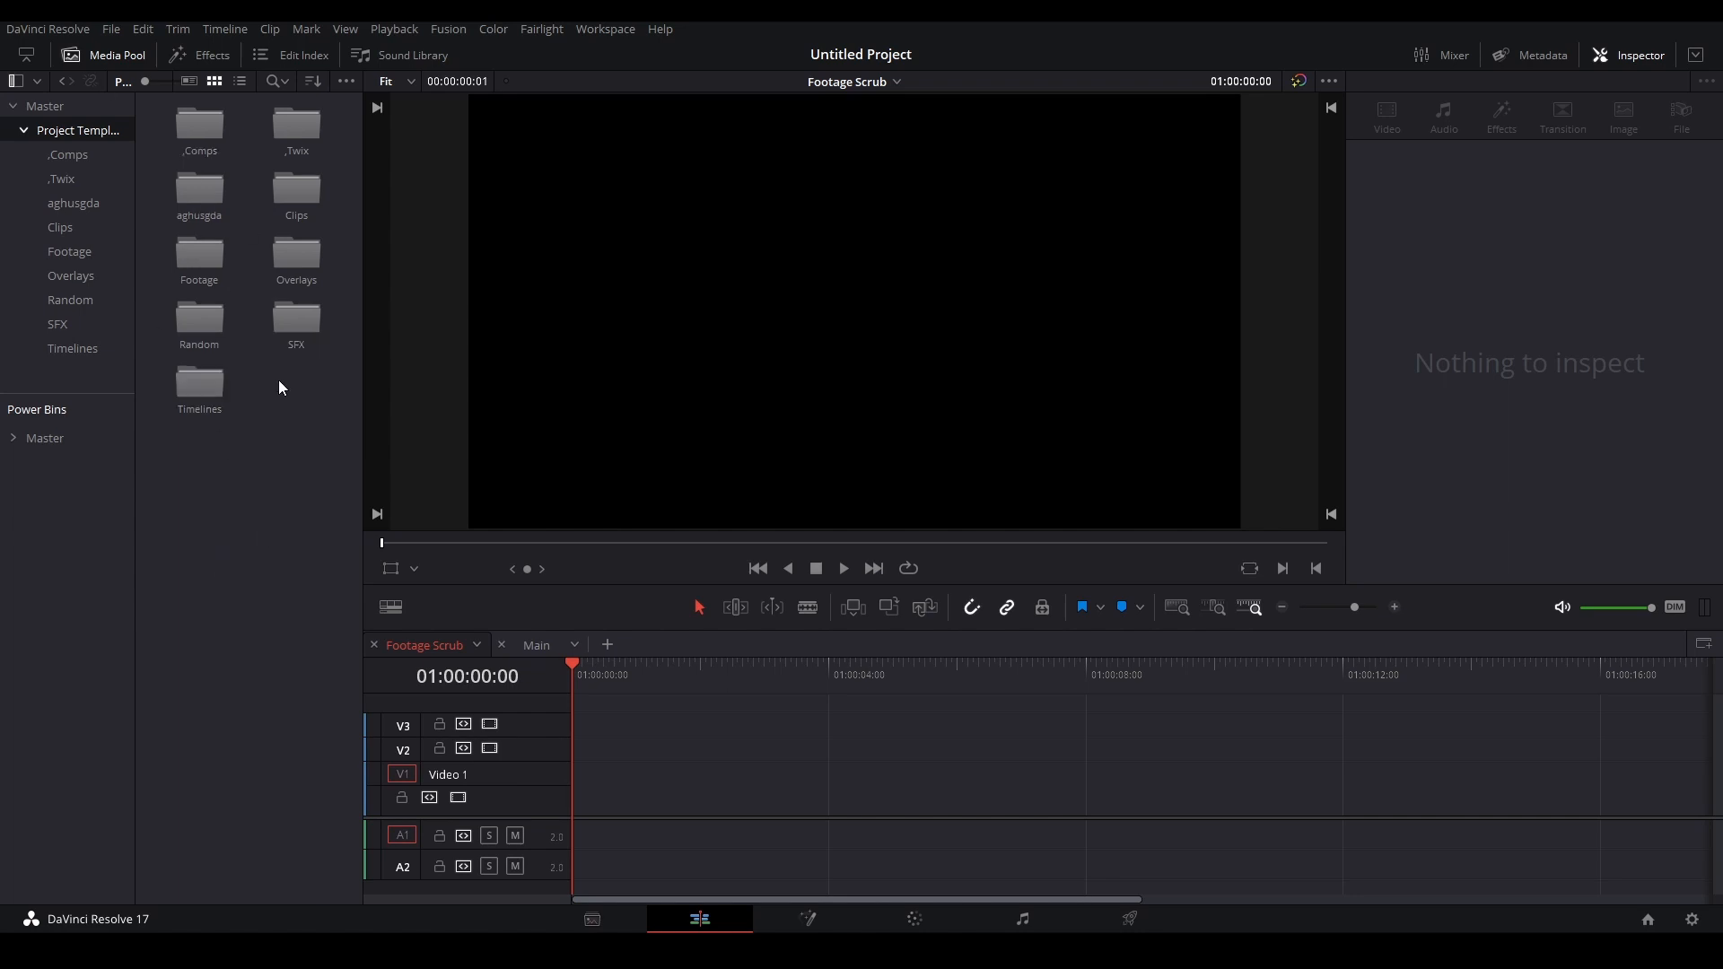
click(68, 154)
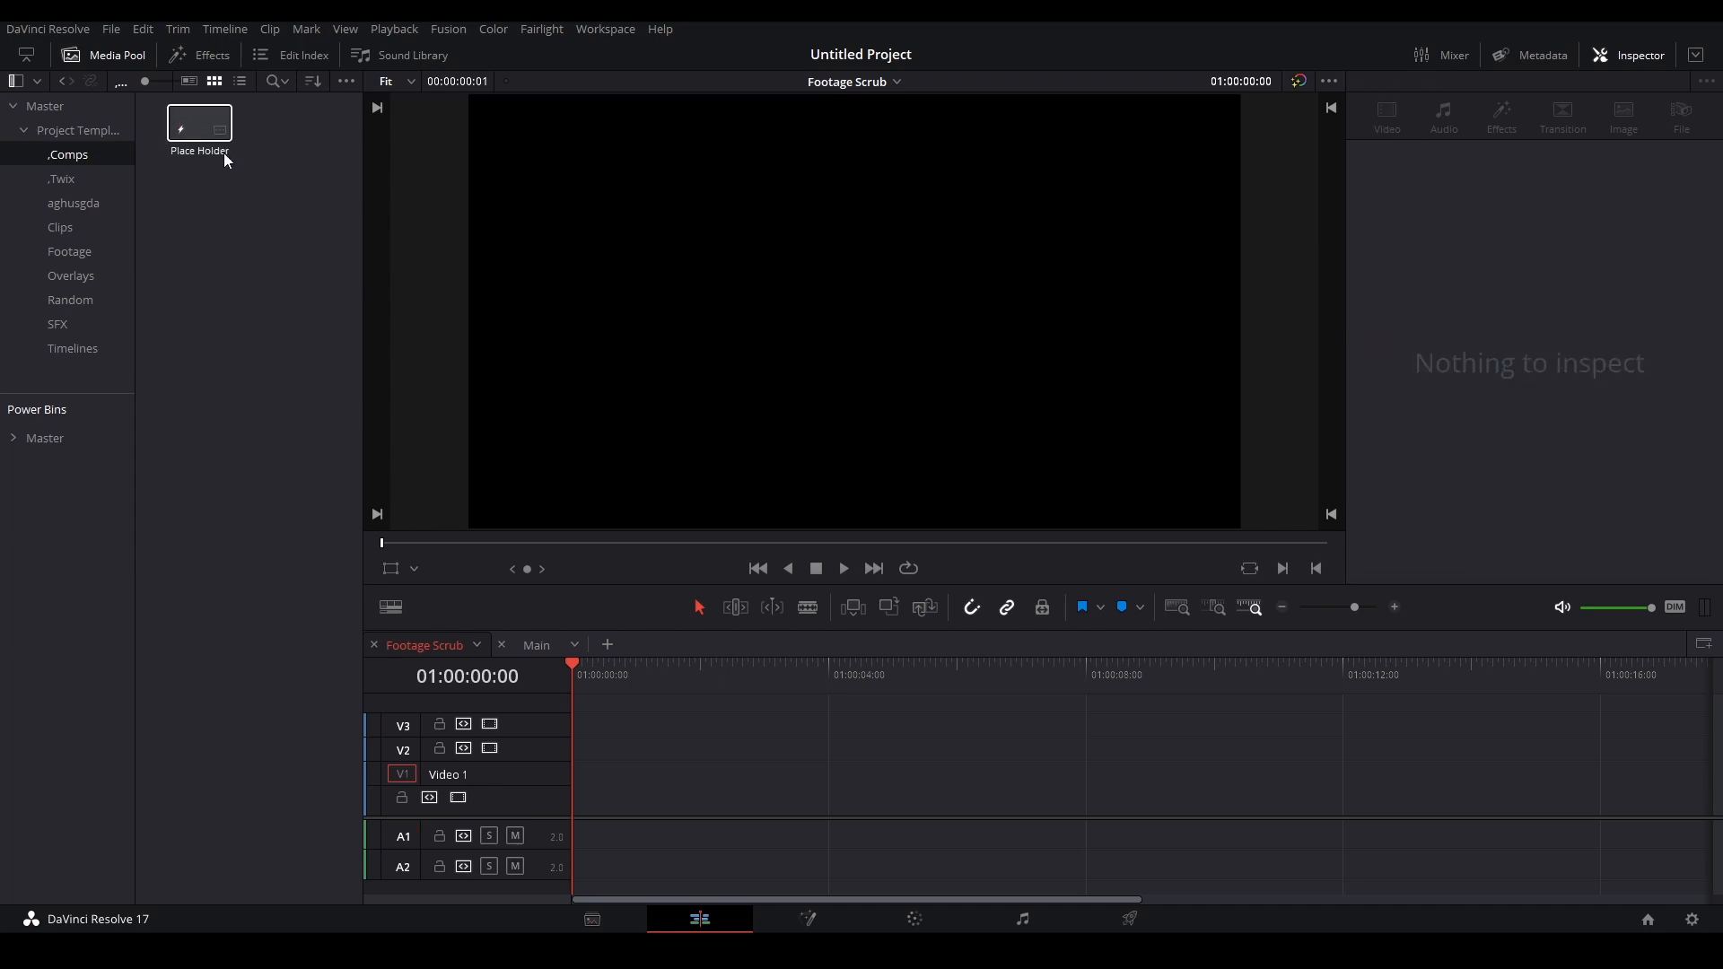
drag(199, 123, 621, 786)
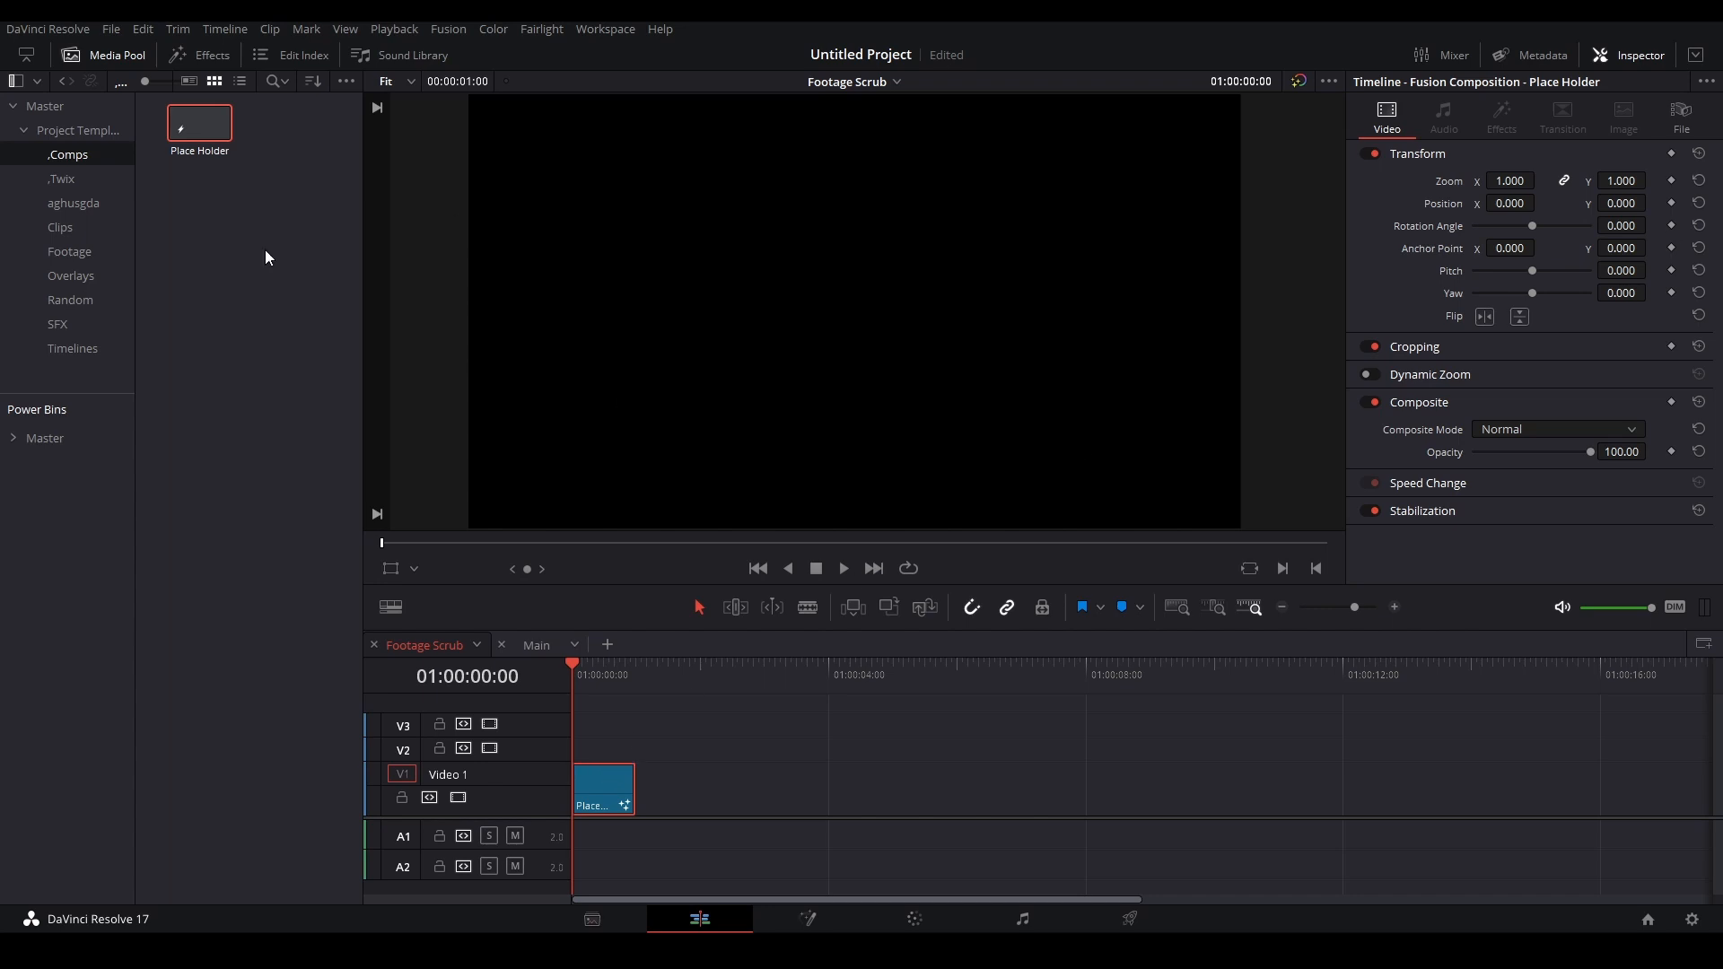
click(69, 250)
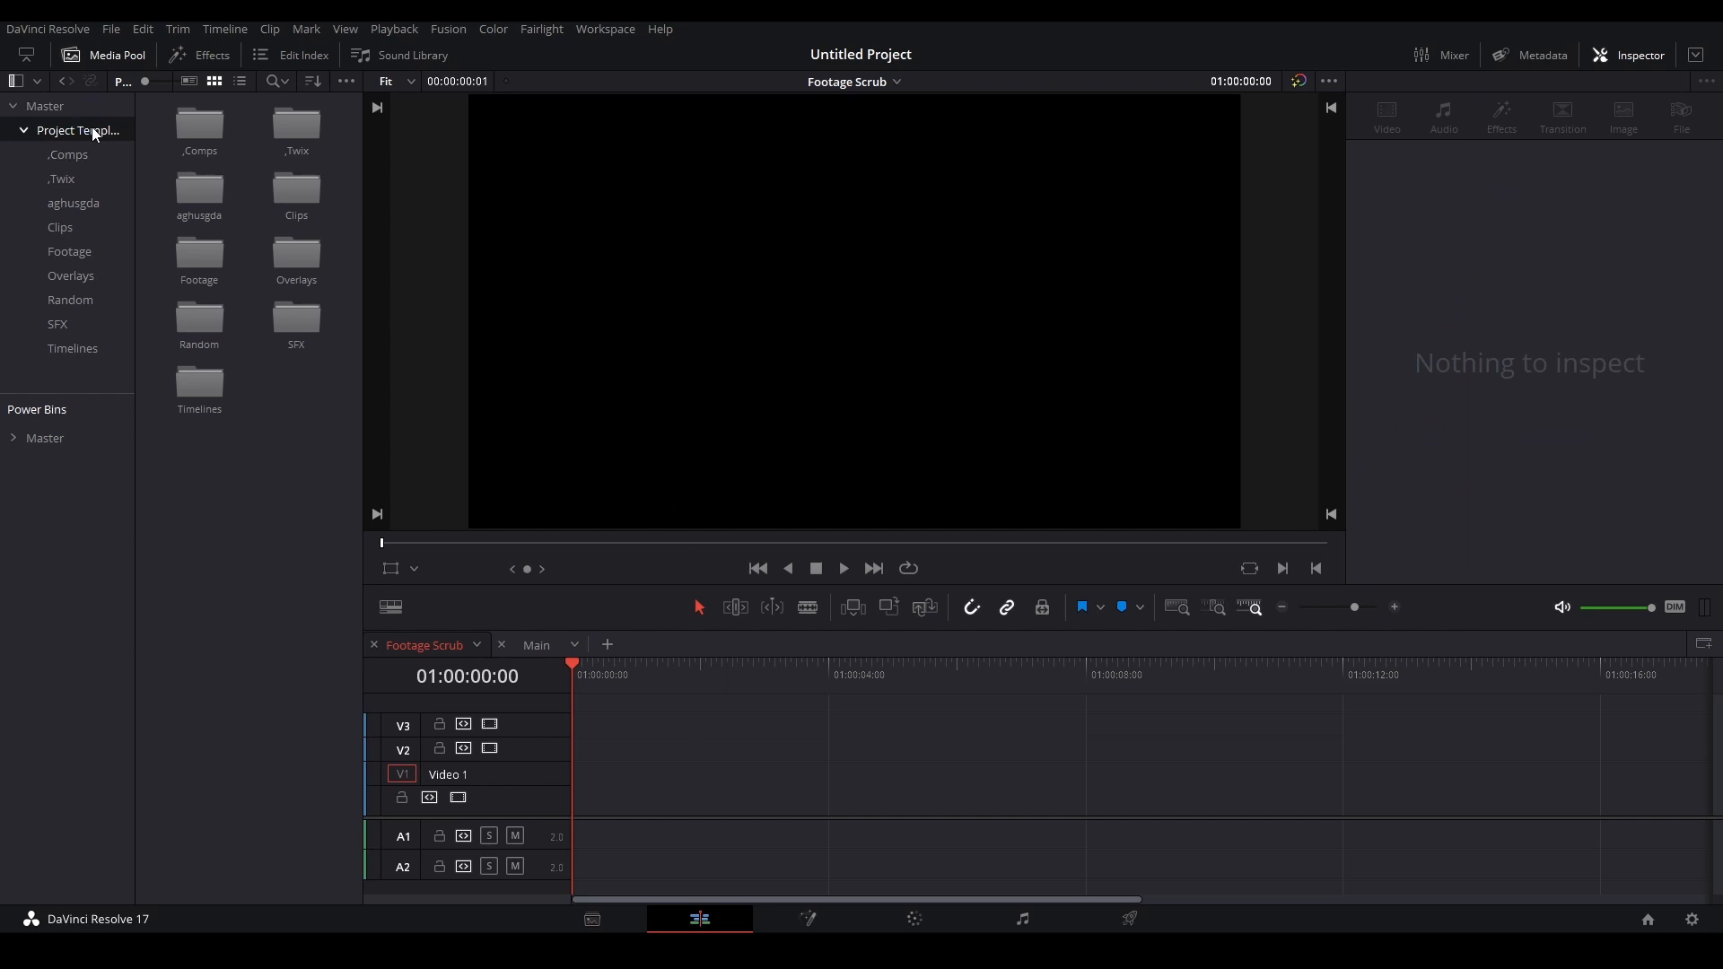
- Export the Project Template bin to the desktop as a .drb file
right_click(74, 129)
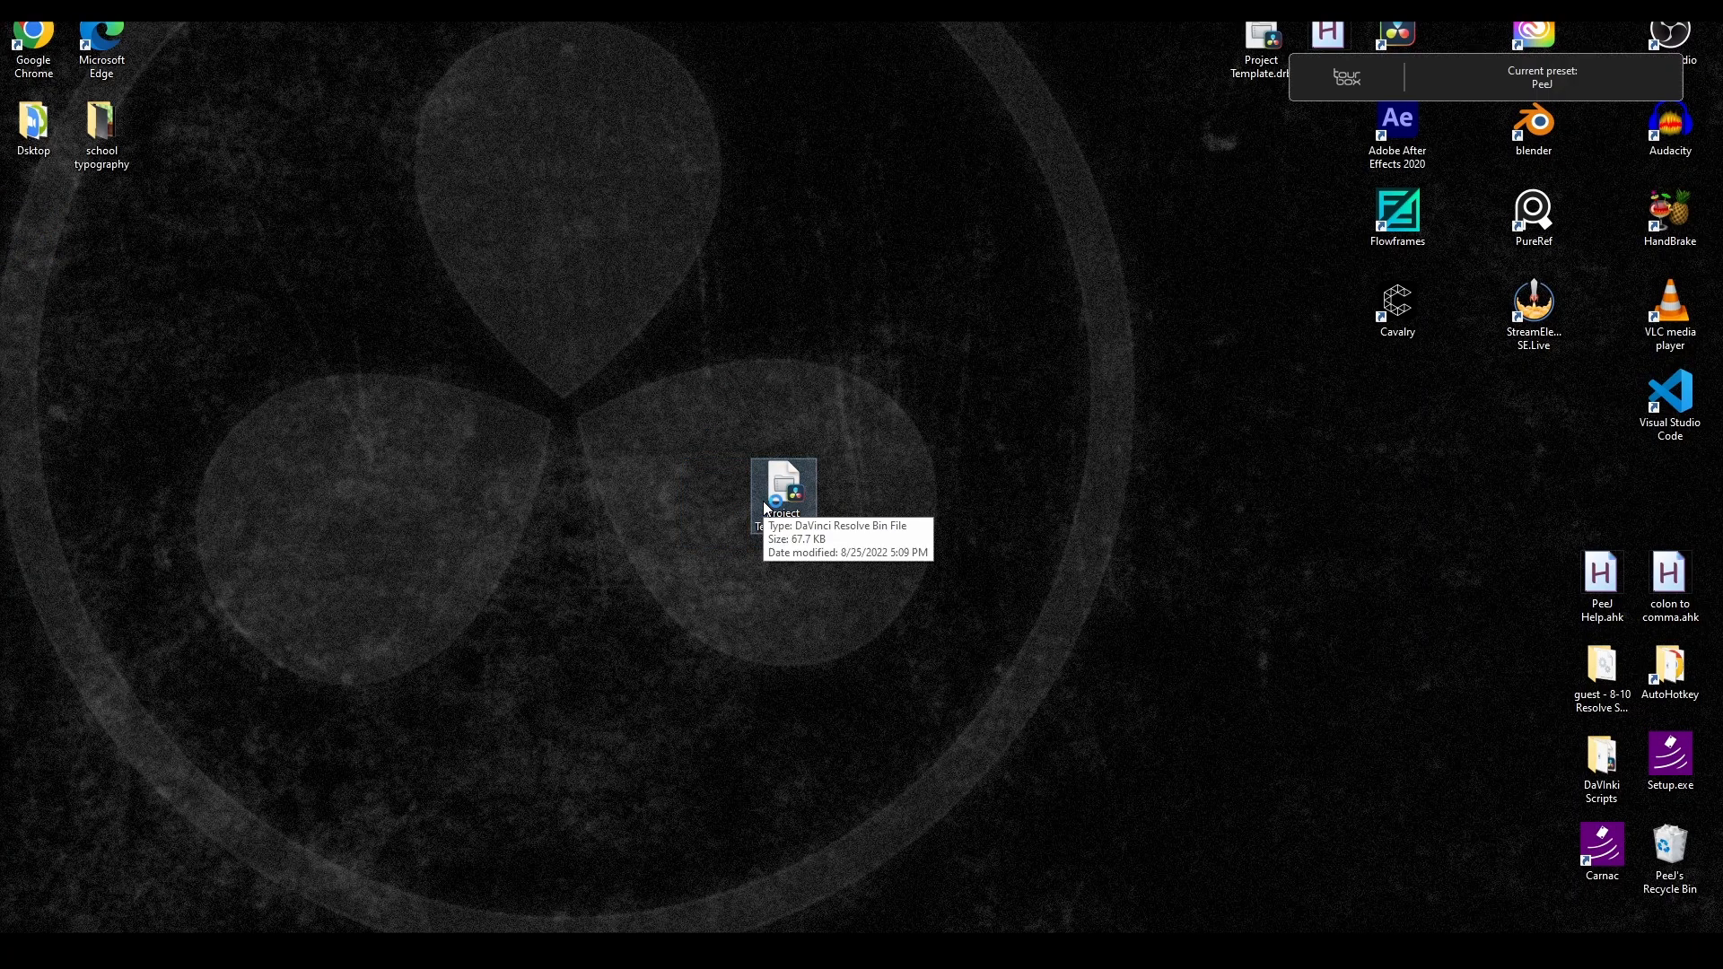
double_click(784, 488)
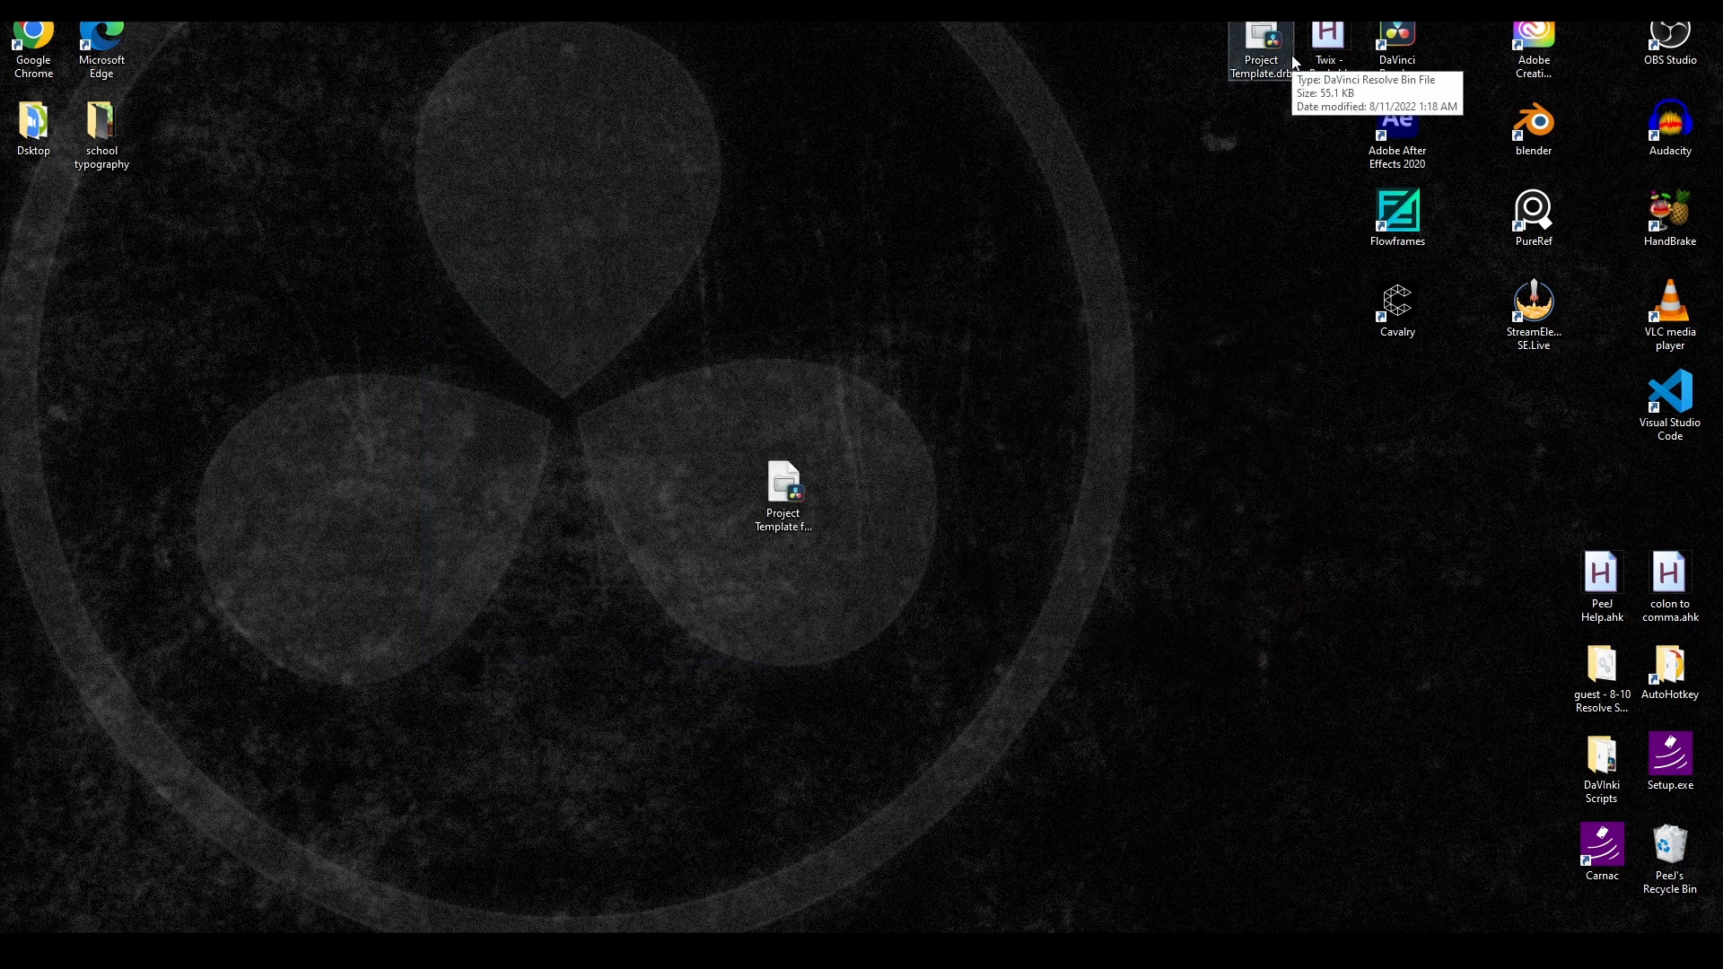
mouse_move(822, 442)
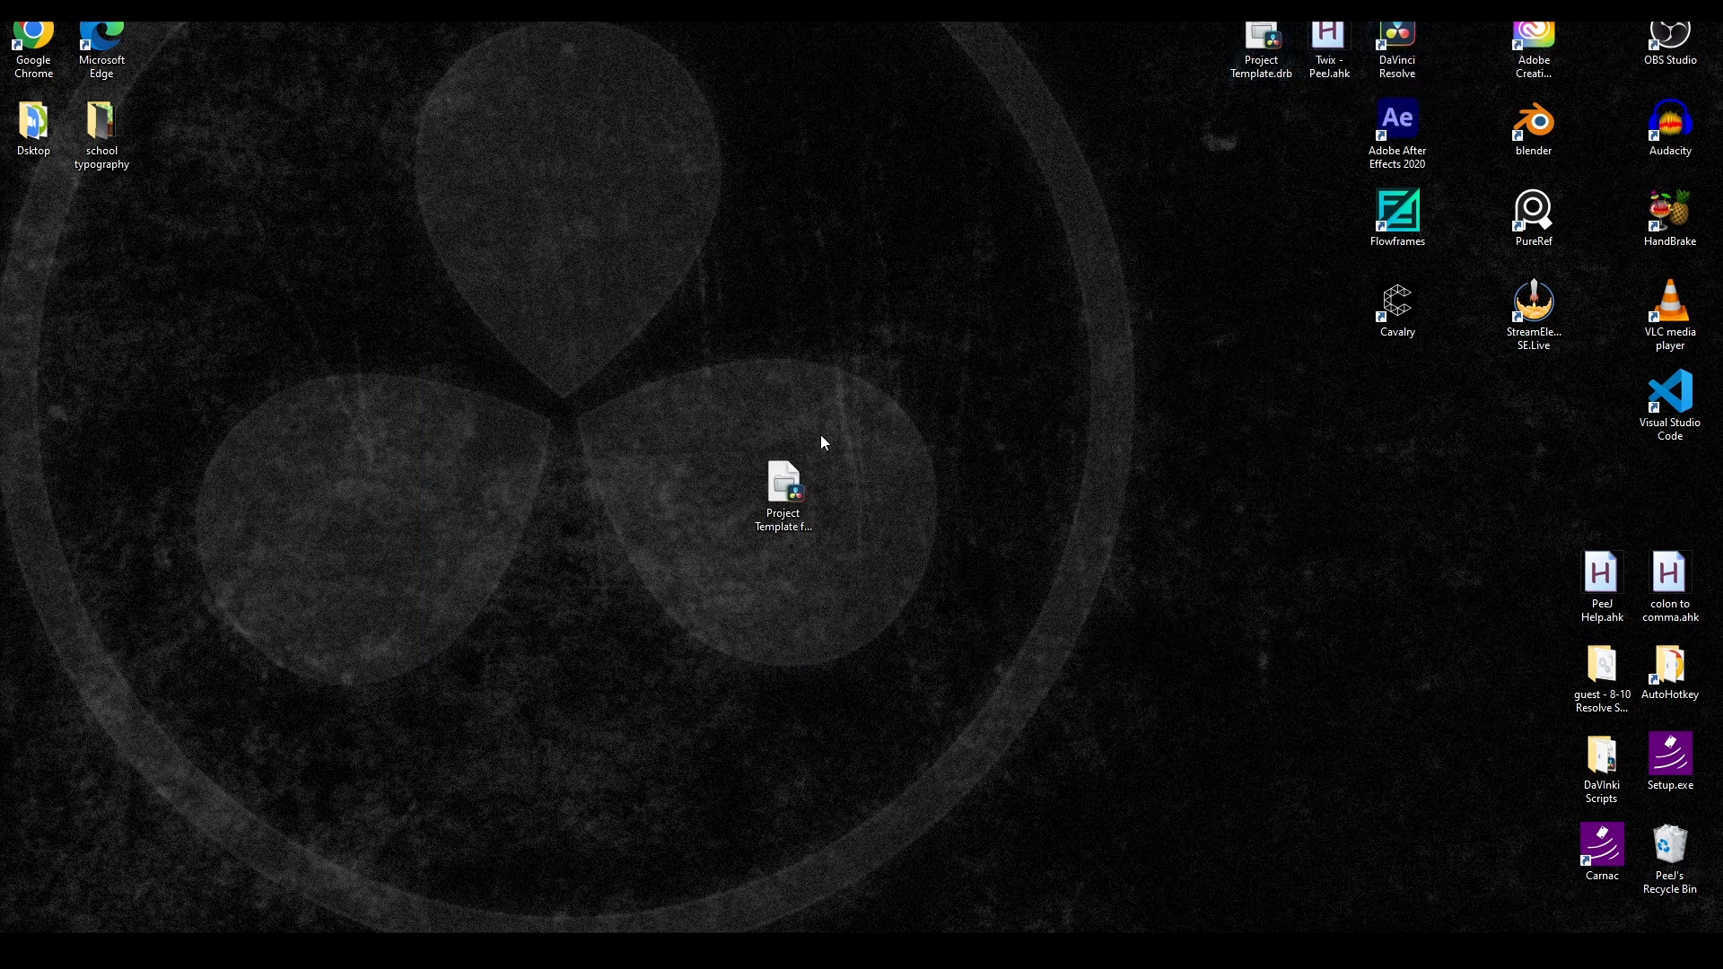
mouse_move(648, 754)
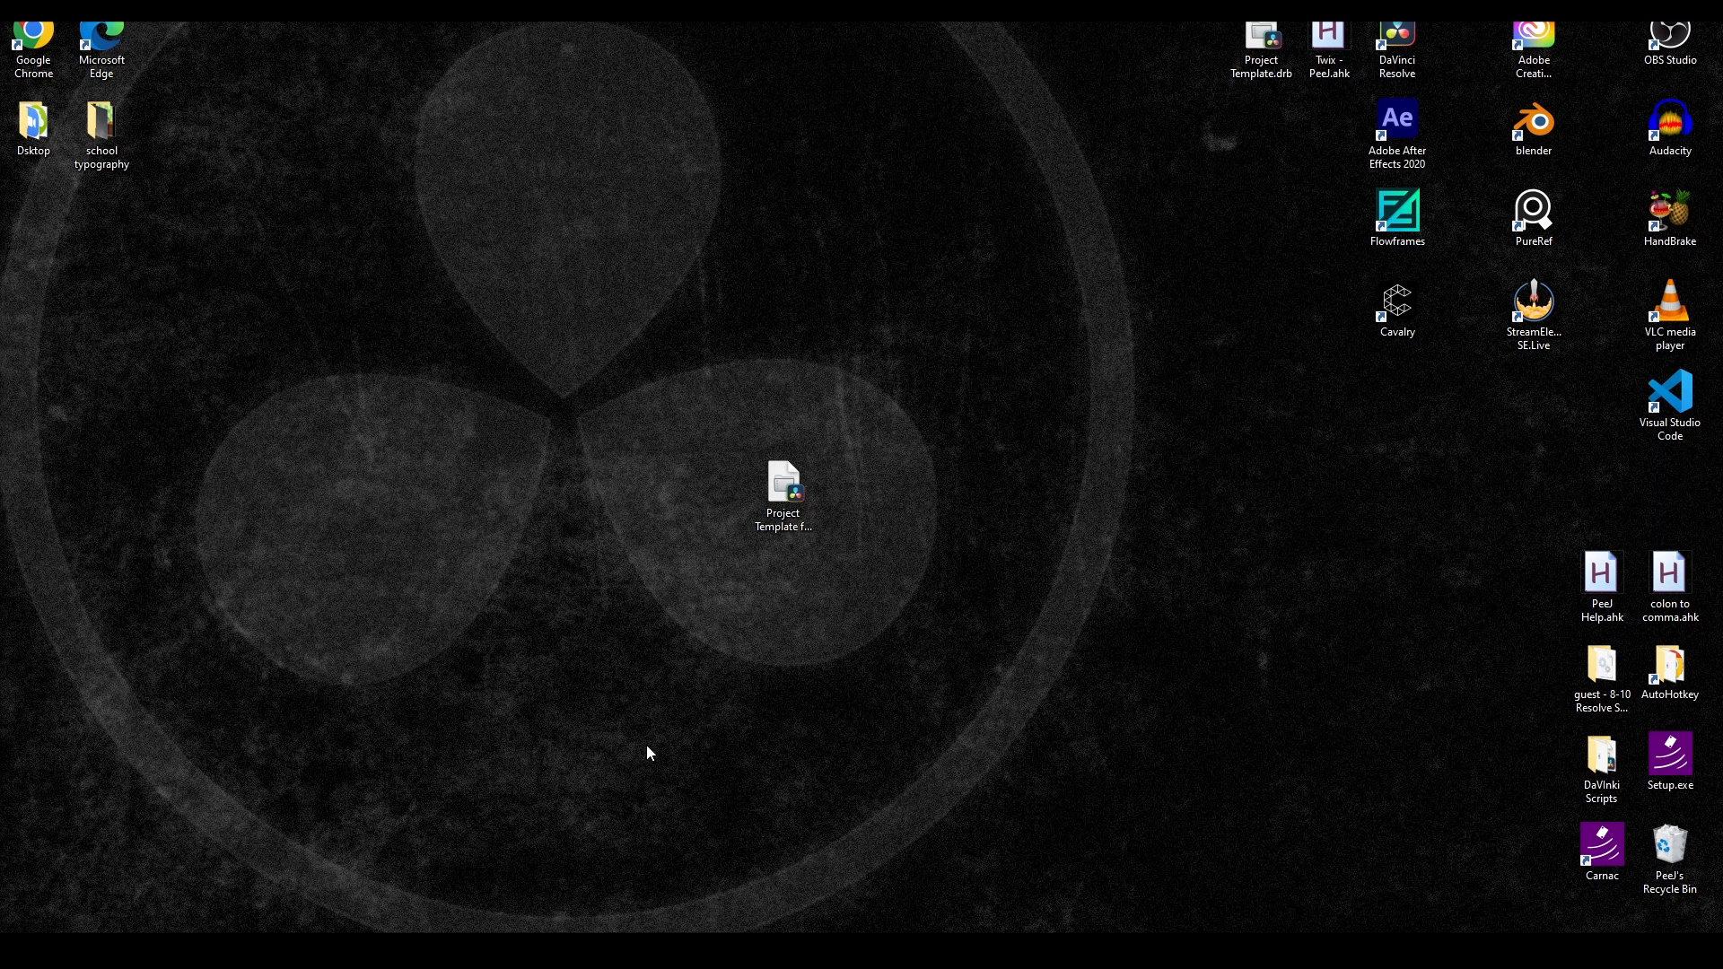
- Open Untitled Project with the imported Project Template bin and its subbins
double_click(781, 489)
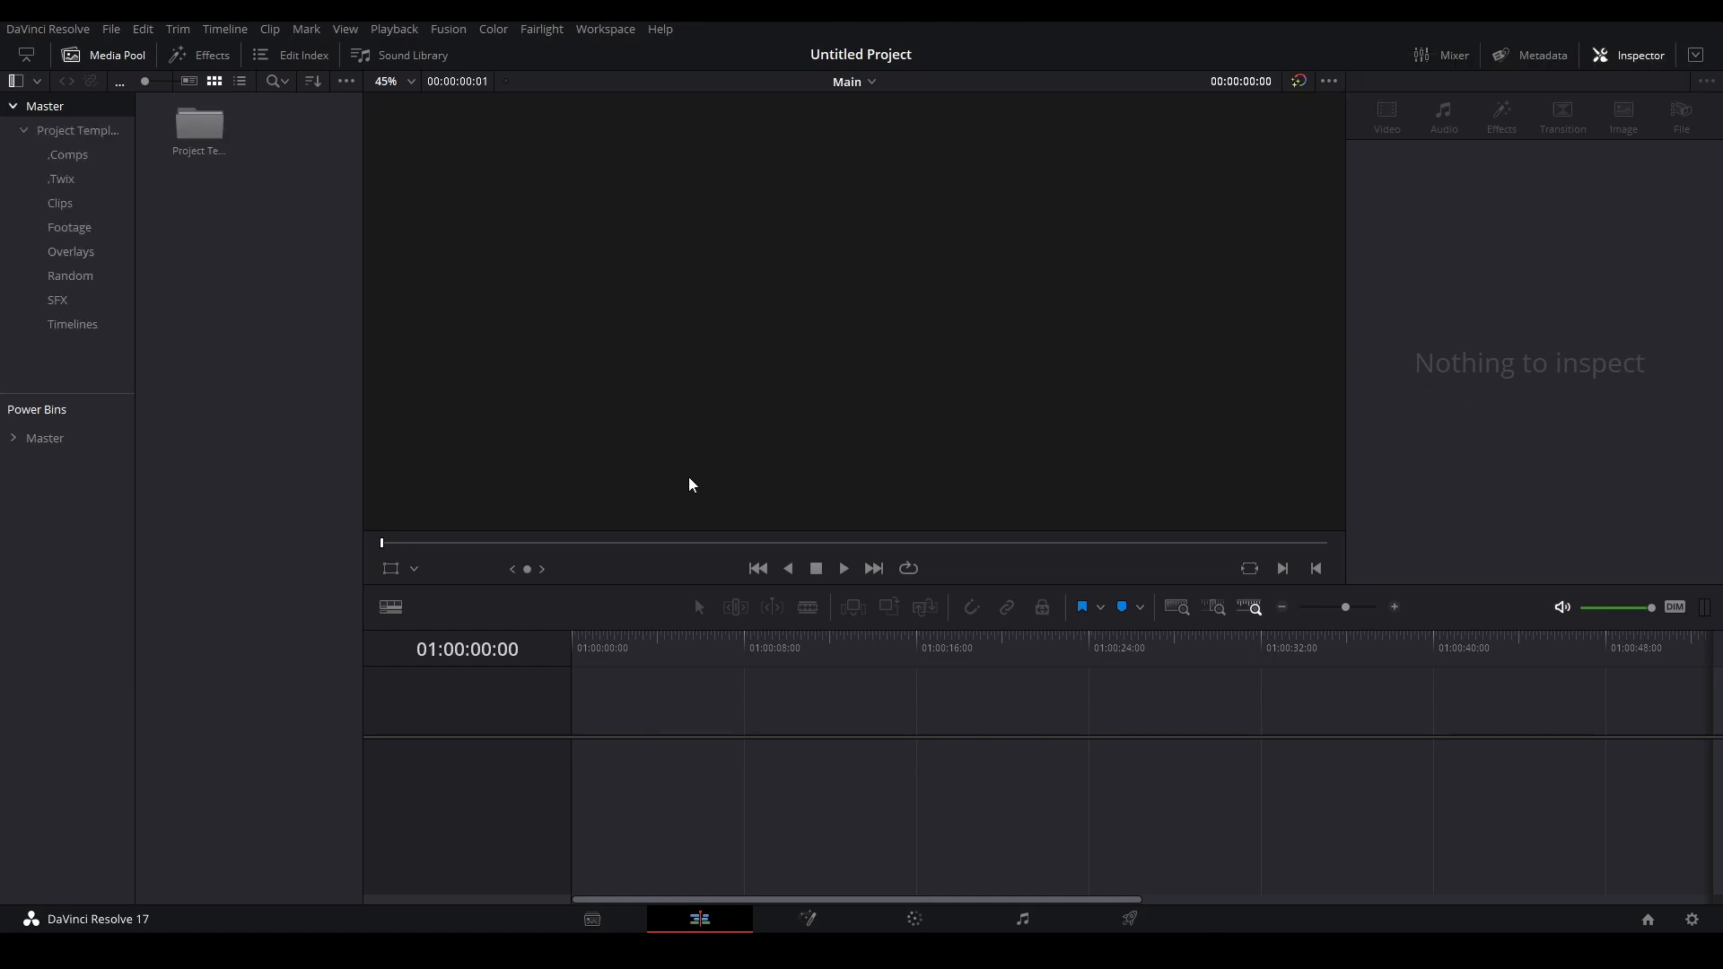
mouse_move(990, 419)
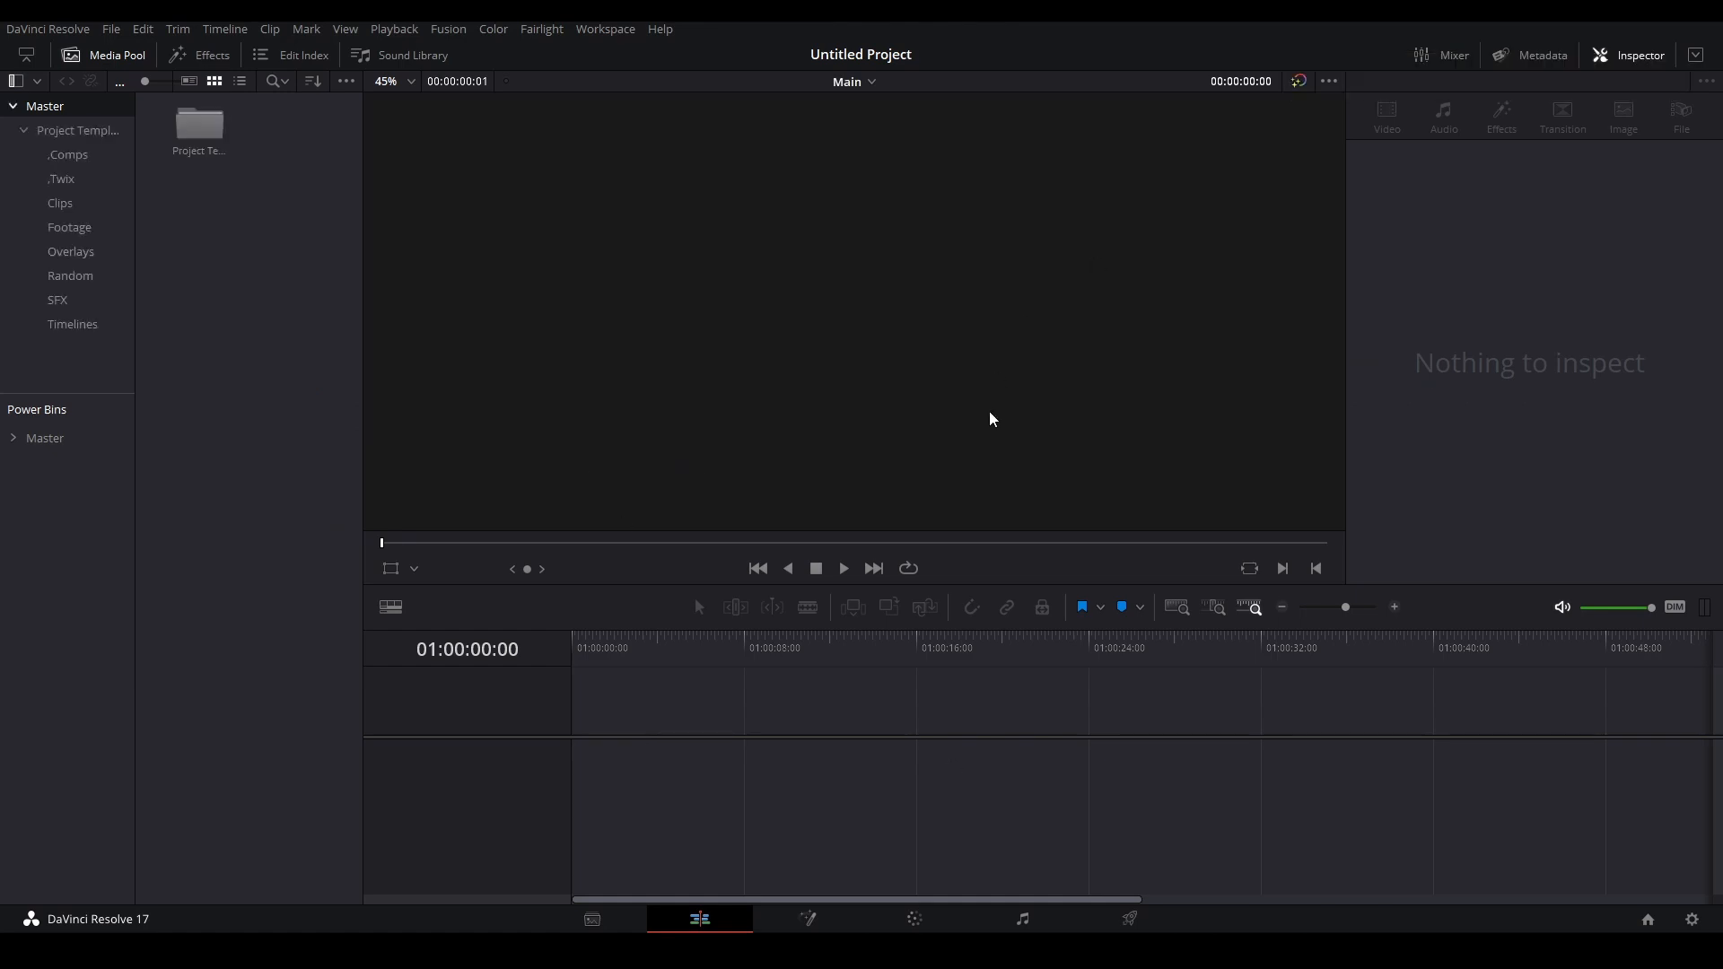